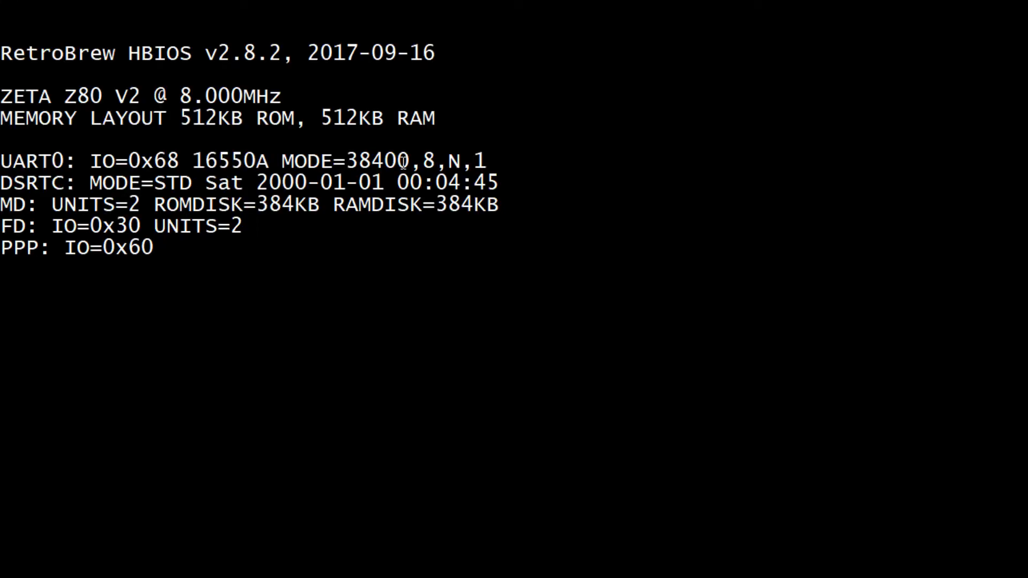
pyautogui.moveTo(540, 285)
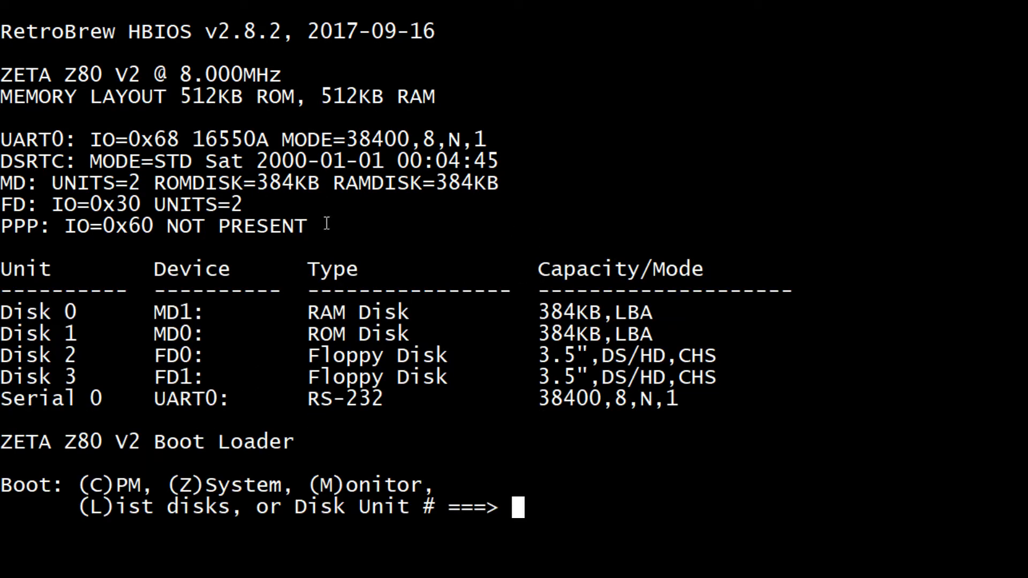
pyautogui.moveTo(115, 69)
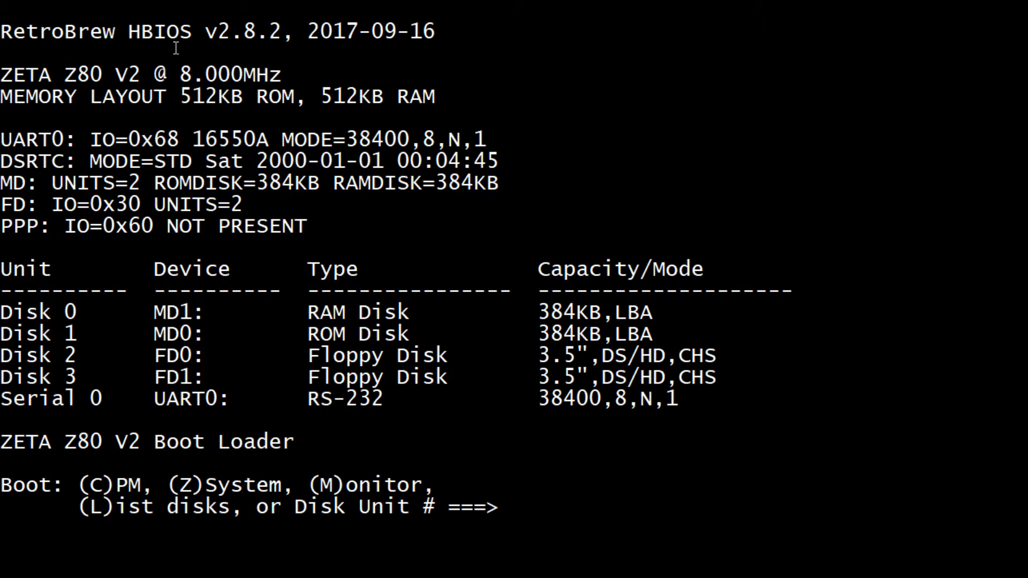
pyautogui.moveTo(433, 43)
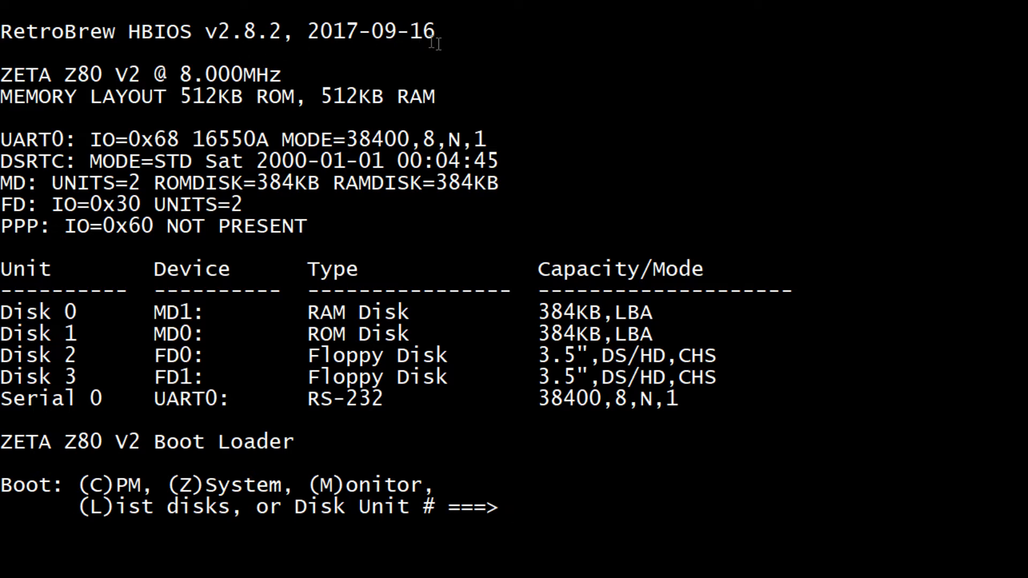
pyautogui.moveTo(49, 74)
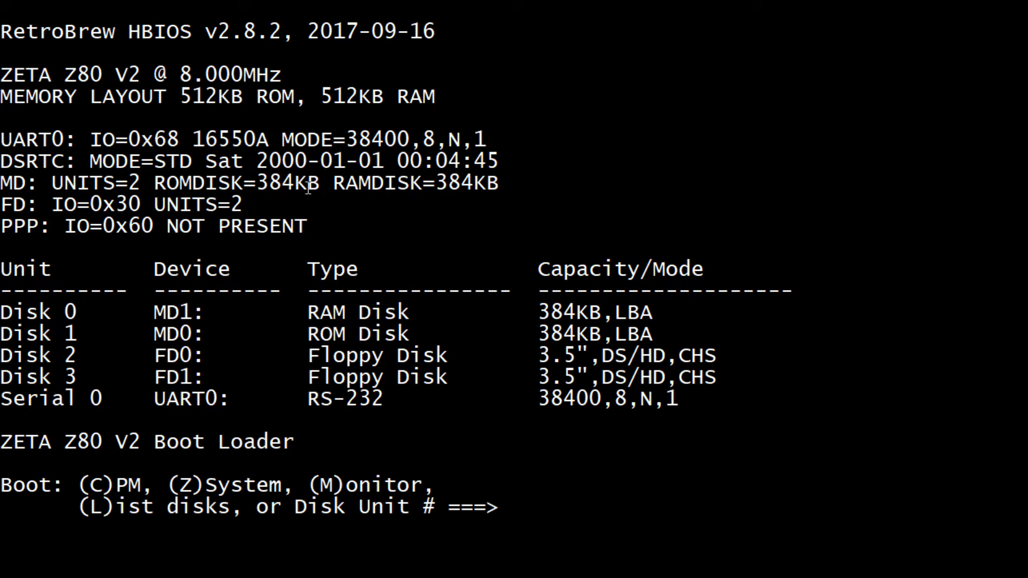
pyautogui.moveTo(371, 182)
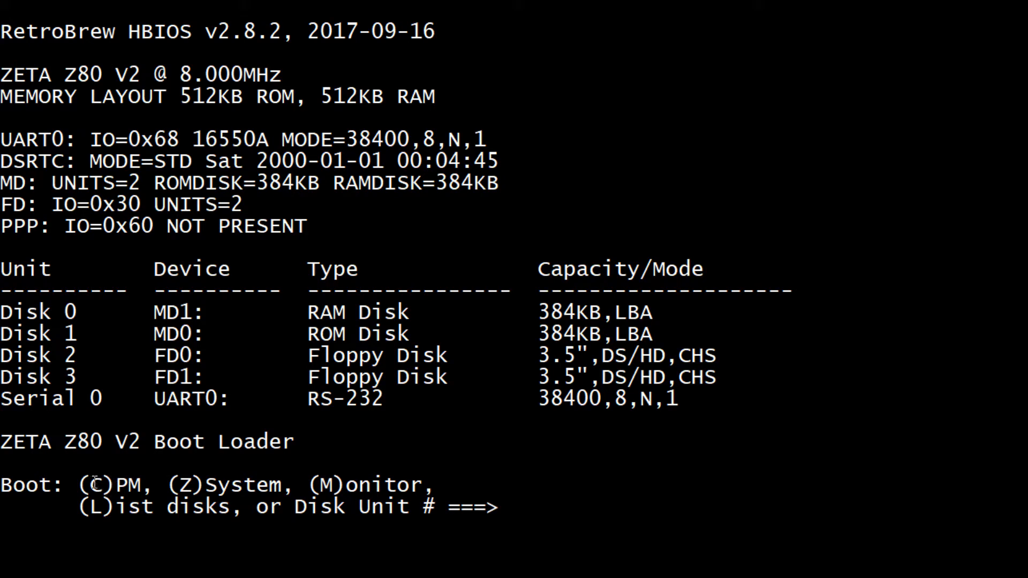
pyautogui.moveTo(363, 433)
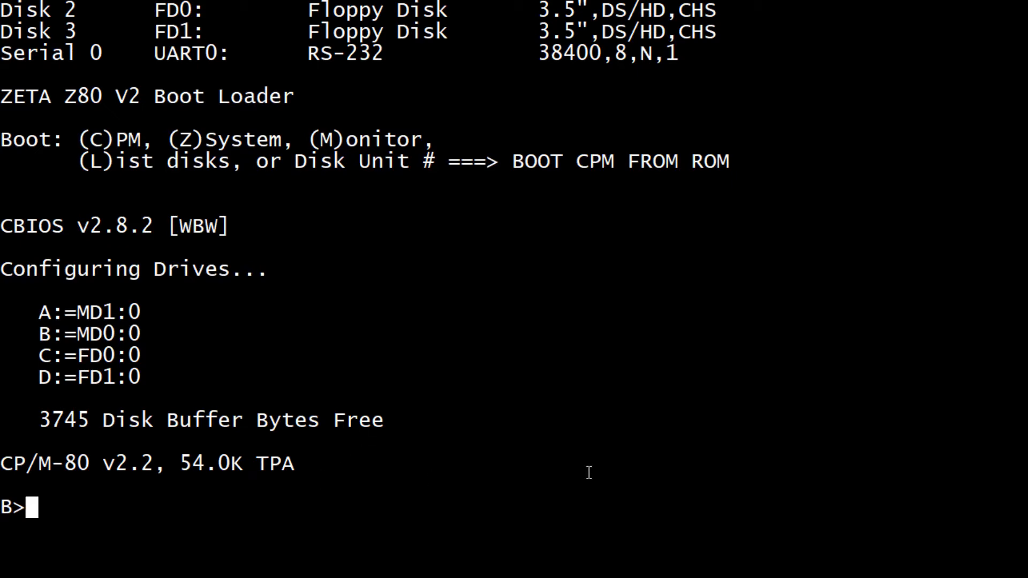
pyautogui.moveTo(41, 239)
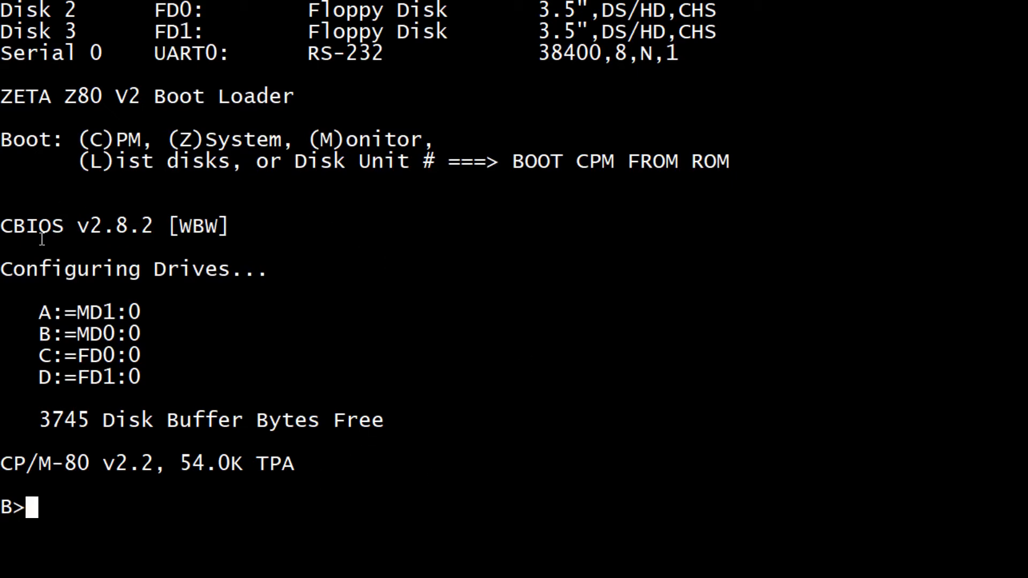
pyautogui.moveTo(167, 315)
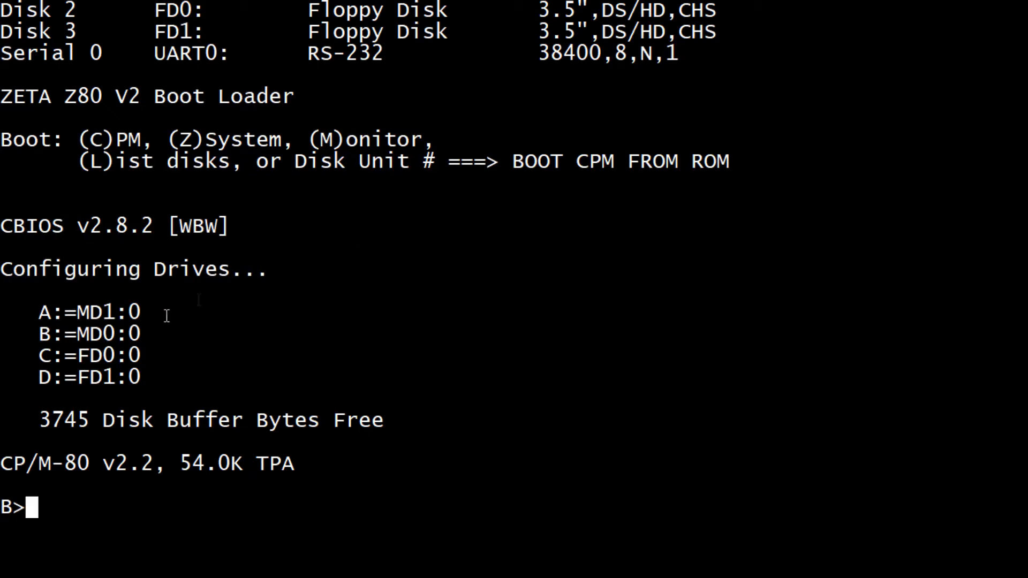
pyautogui.moveTo(55, 334)
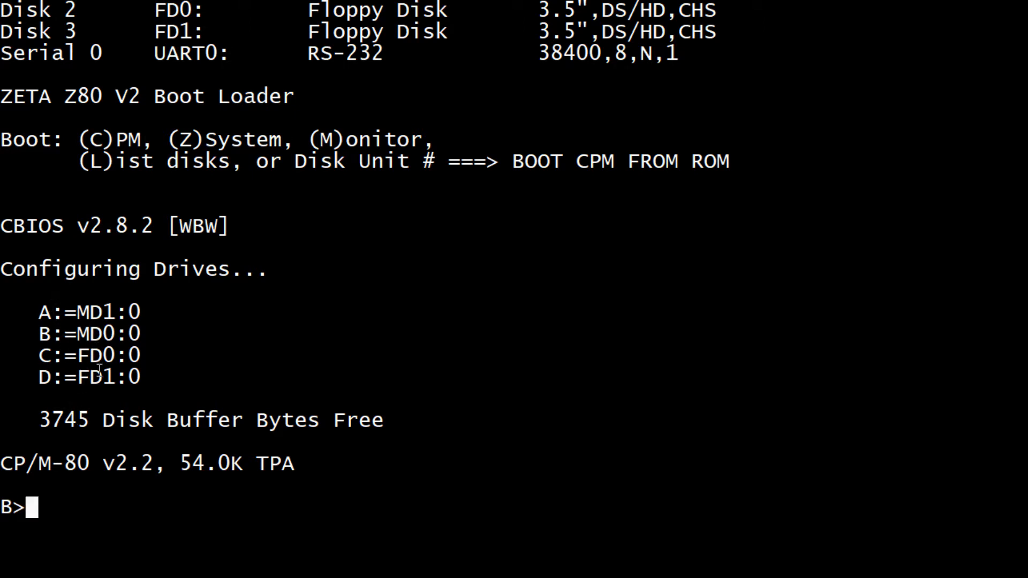
pyautogui.moveTo(169, 427)
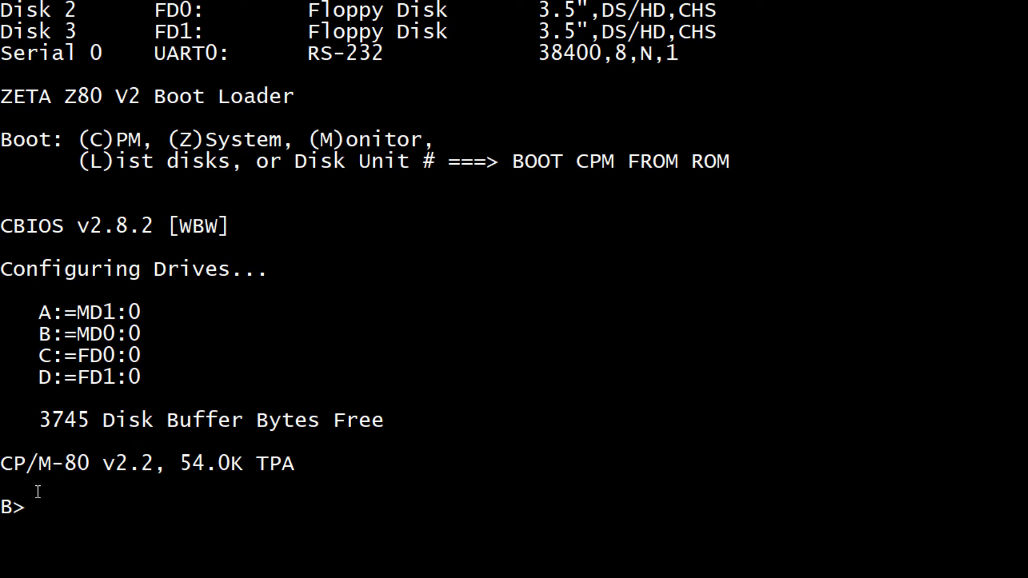
pyautogui.moveTo(328, 464)
pyautogui.write('dir')
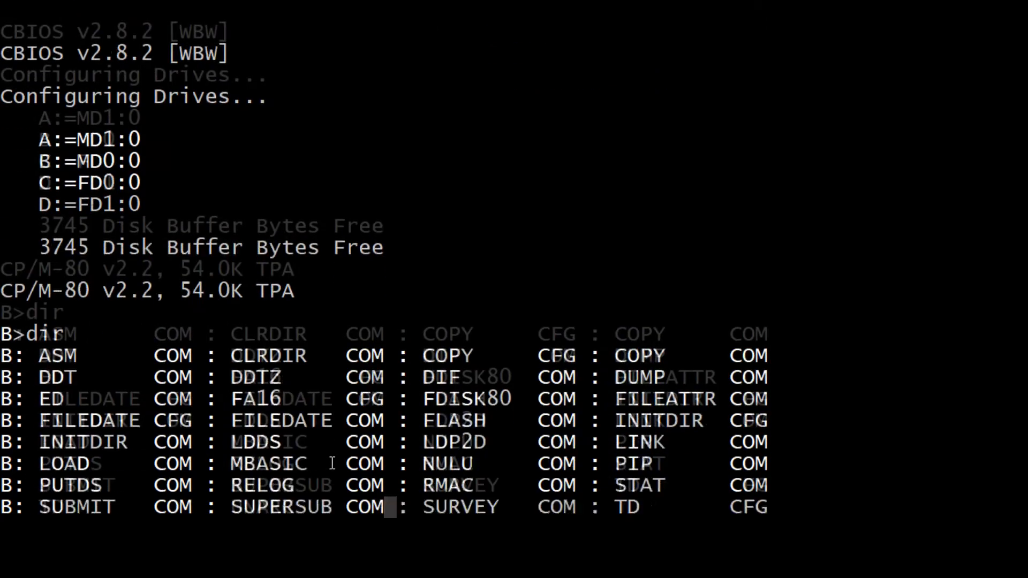
# Run STAT to report free space on the drives
pyautogui.scroll(-3)
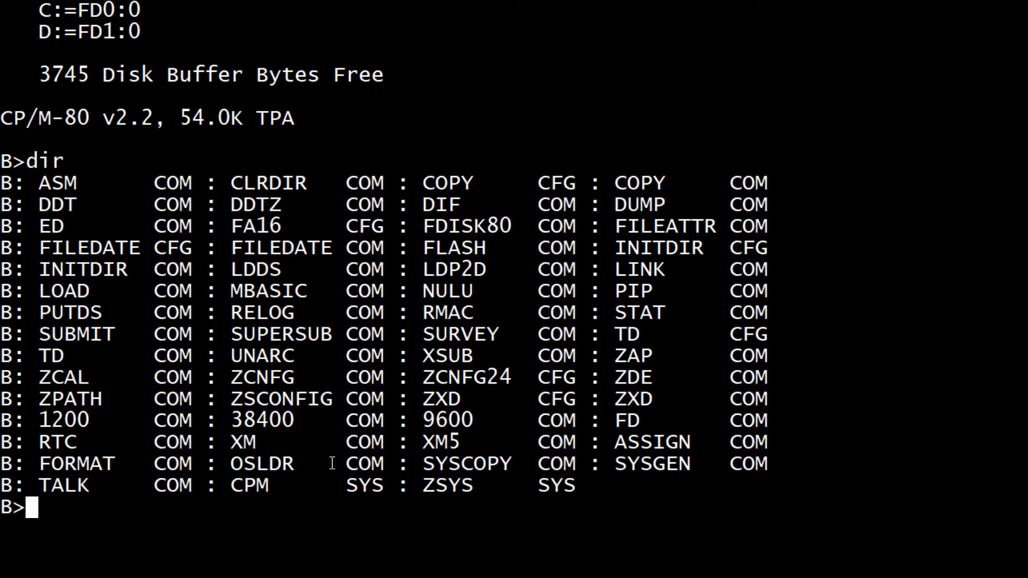
pyautogui.write('stat')
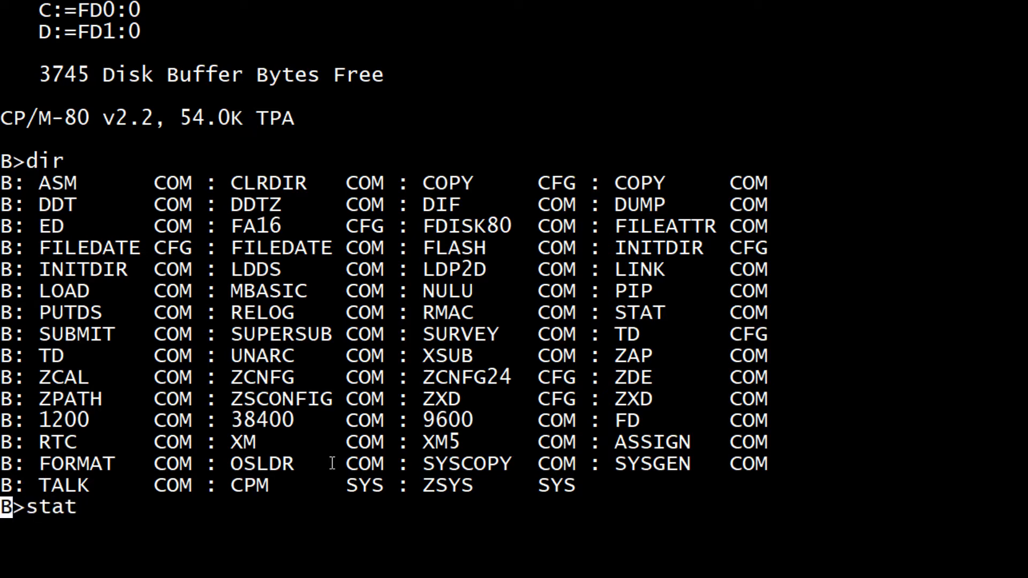
pyautogui.press('Return')
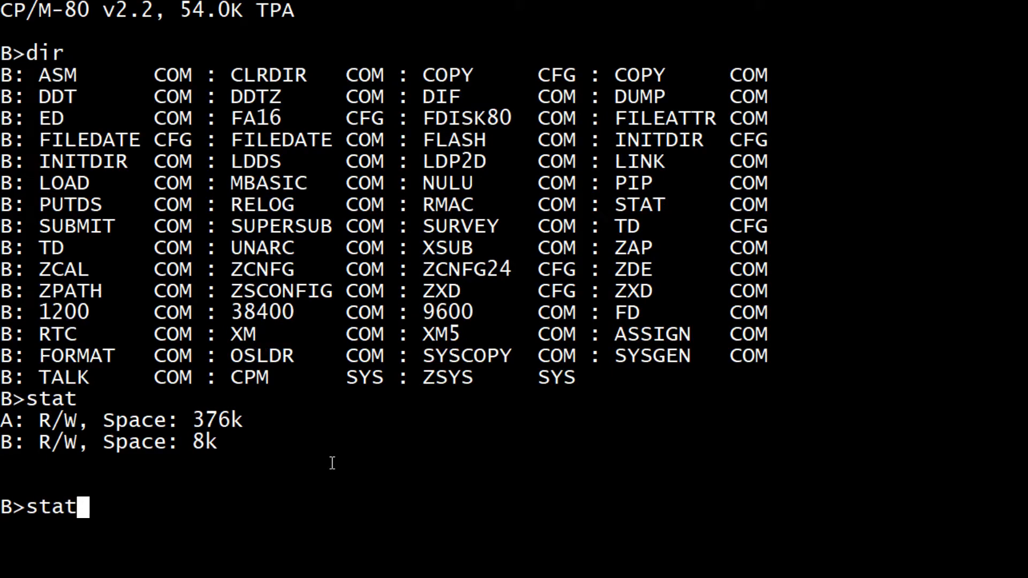
# Run STAT DSK: to report drive B's characteristics
pyautogui.write('dsk:')
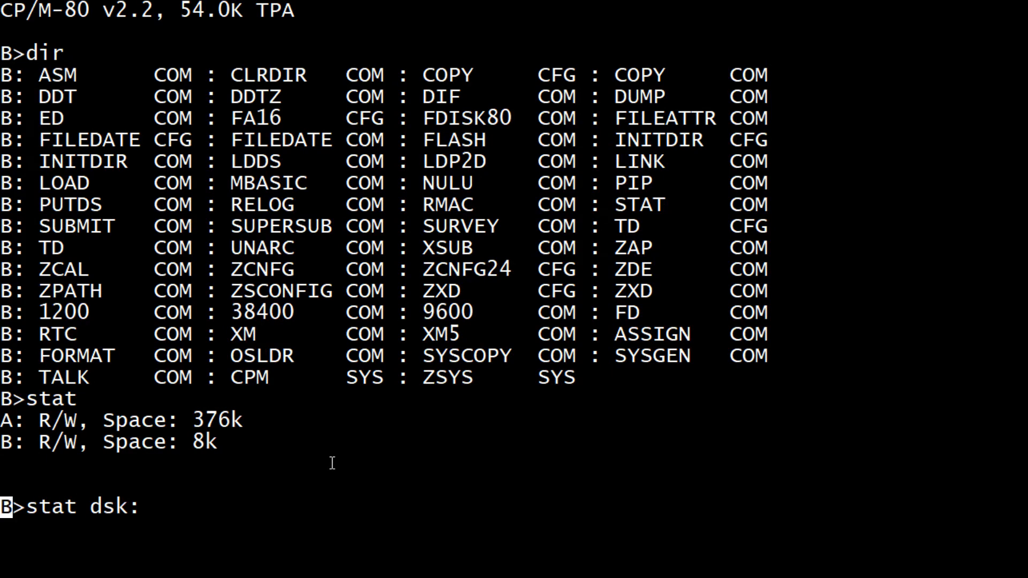
pyautogui.press('Return')
pyautogui.write('dir')
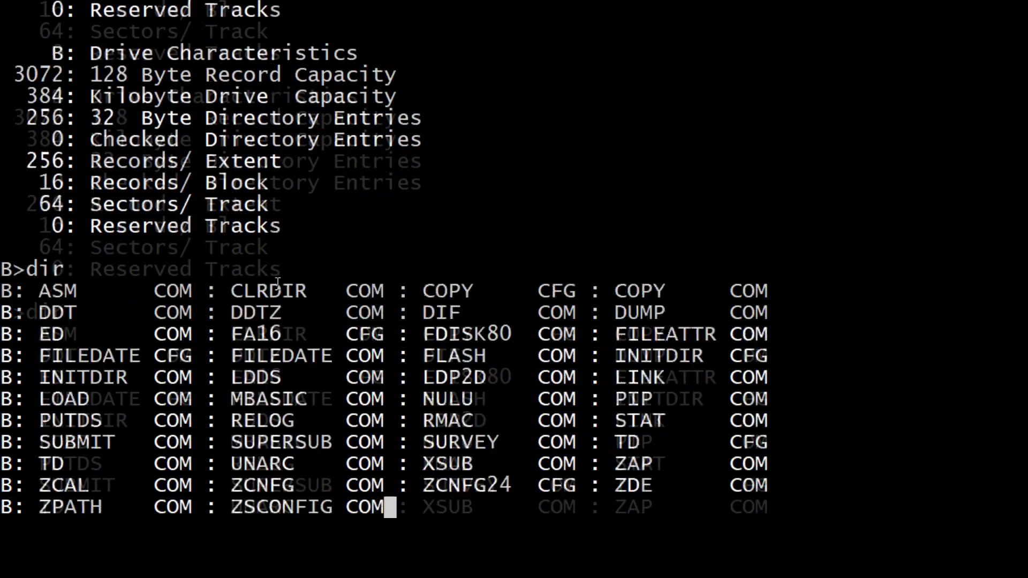
pyautogui.scroll(-3)
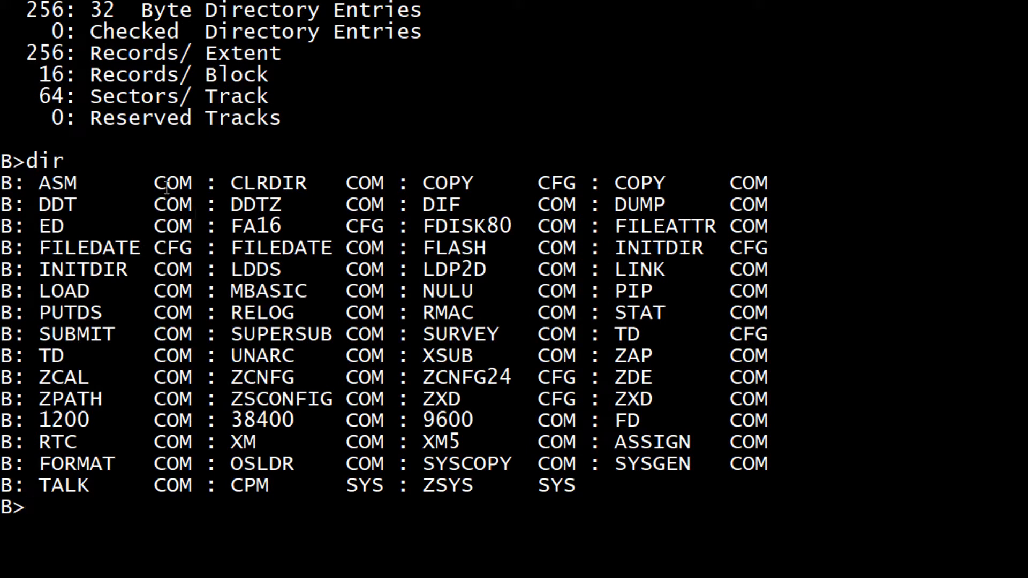
pyautogui.moveTo(53, 225)
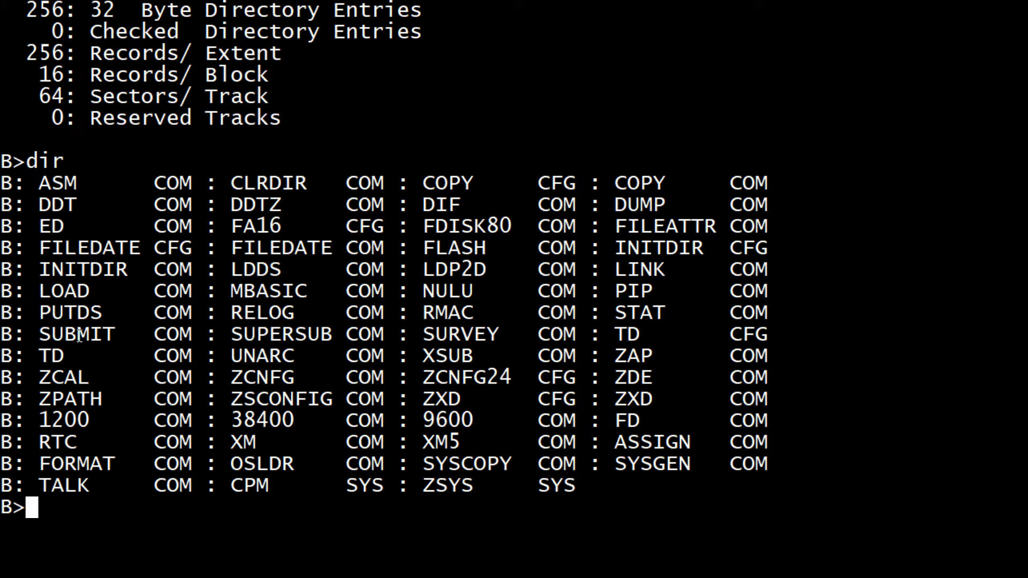
pyautogui.moveTo(102, 319)
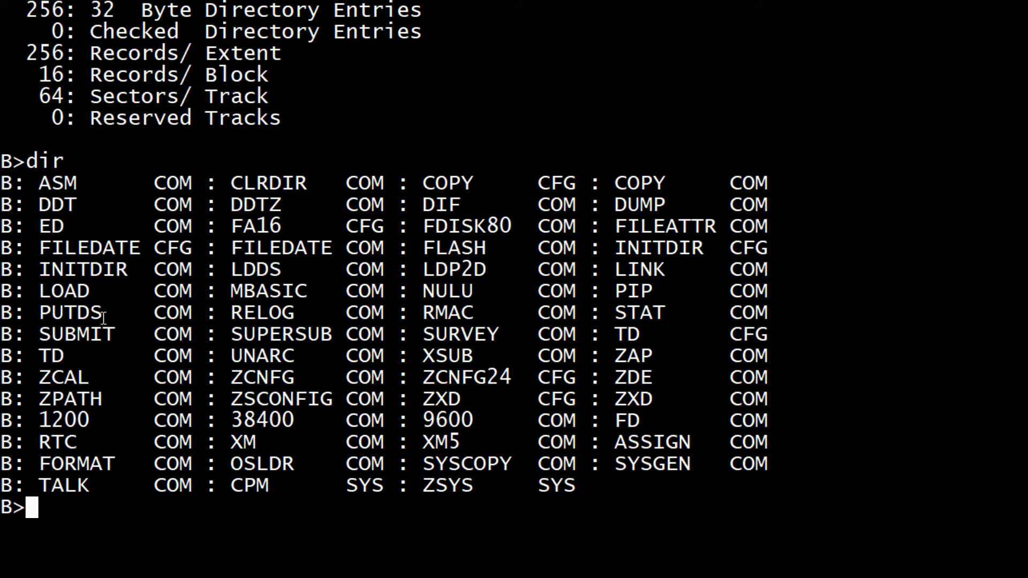
pyautogui.moveTo(84, 354)
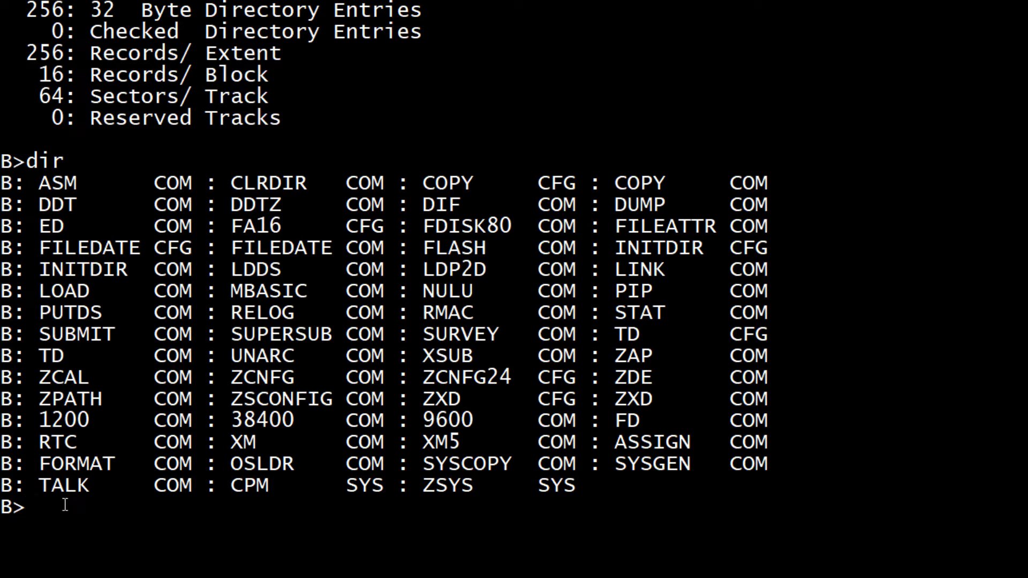
# Start Microsoft BASIC-80 (MBASIC) from the B> prompt
pyautogui.write('talk')
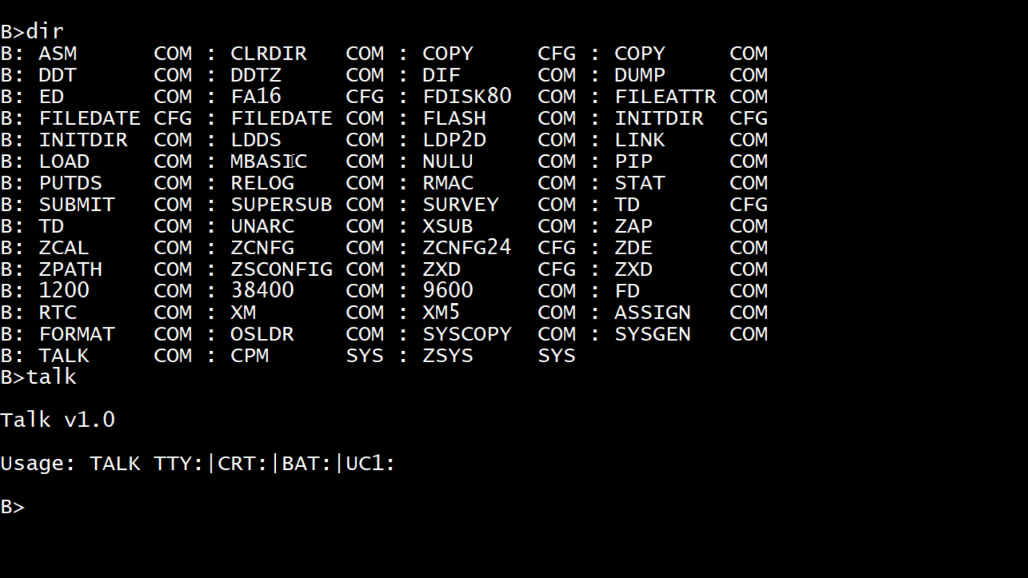
pyautogui.write('maba')
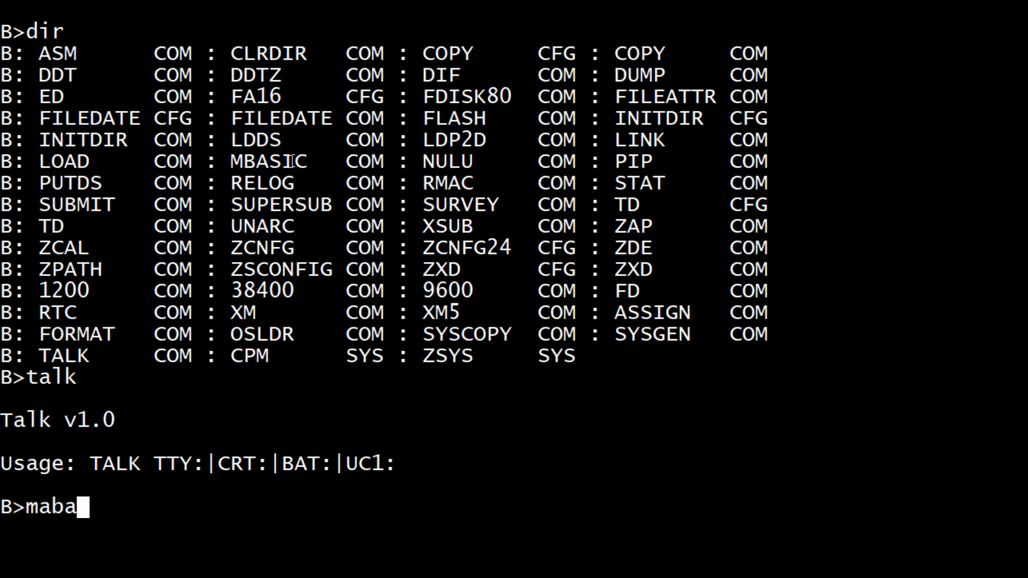
pyautogui.write('mbas')
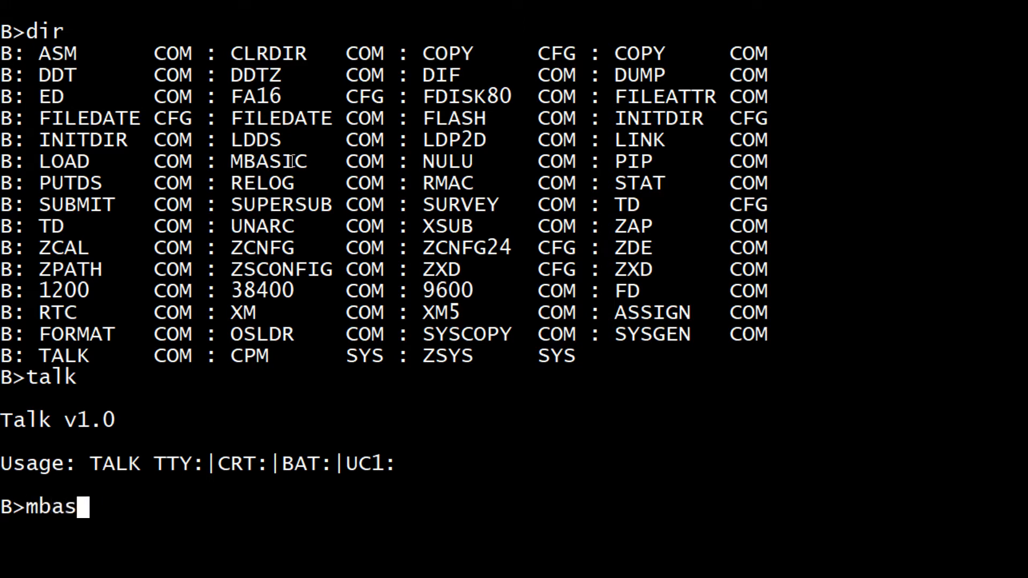
pyautogui.press('Return')
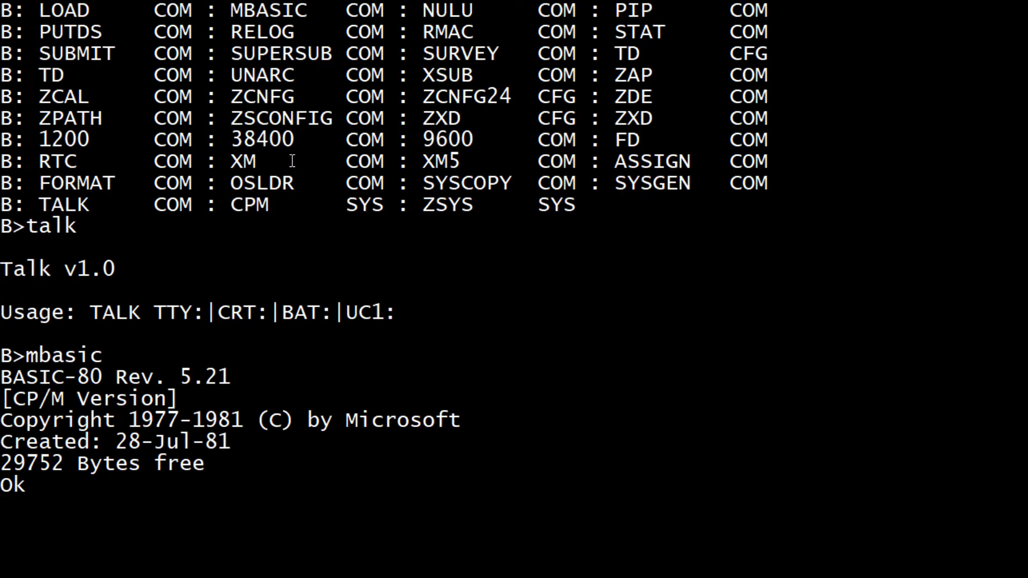
# Enter 10 print "this is a Zeta 2 Z80 CPM-80 computer" and 20 goto 10, then run it
pyautogui.write('10')
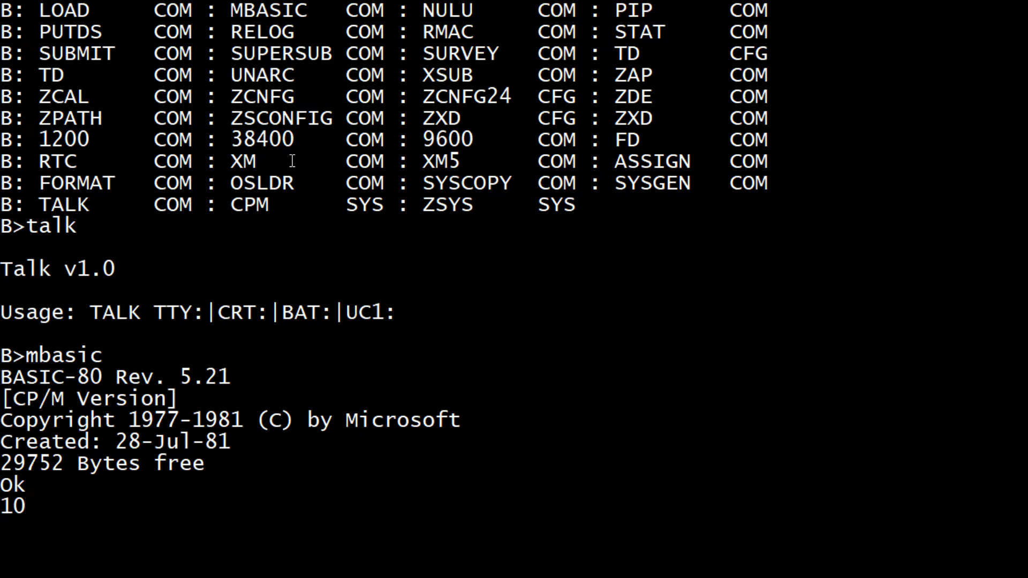
pyautogui.write('print "this is')
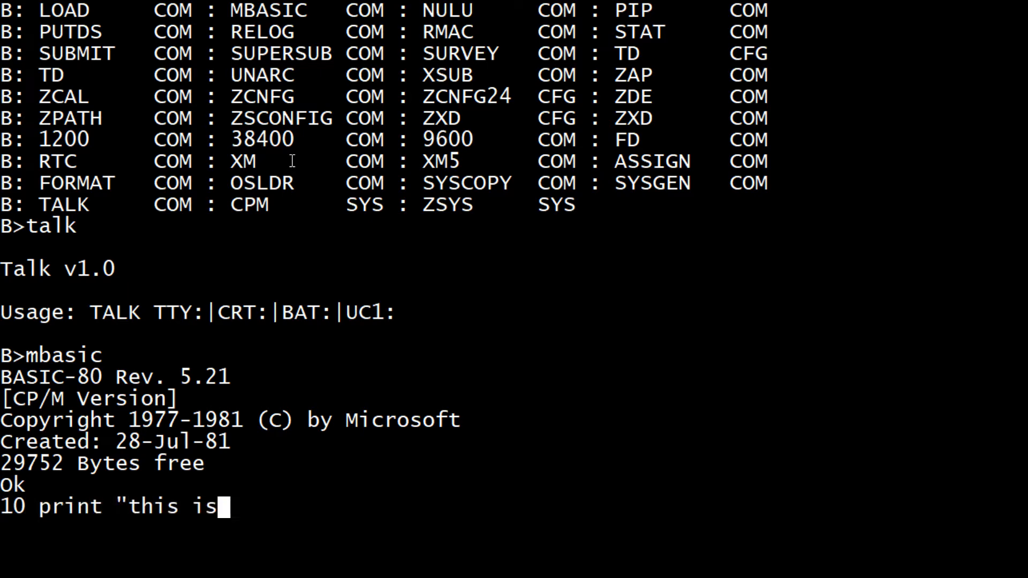
pyautogui.write('a Z')
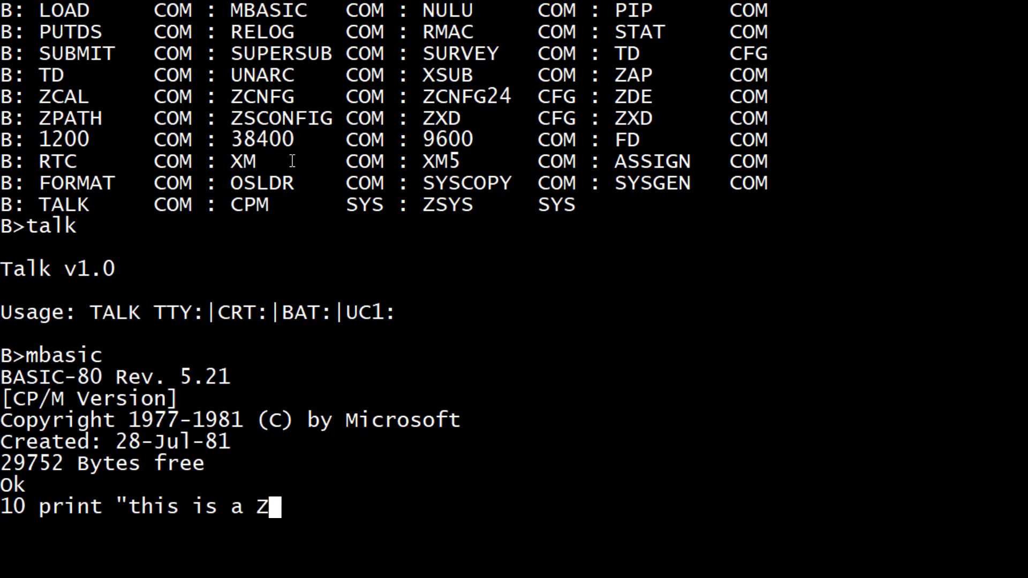
pyautogui.write('eta 2')
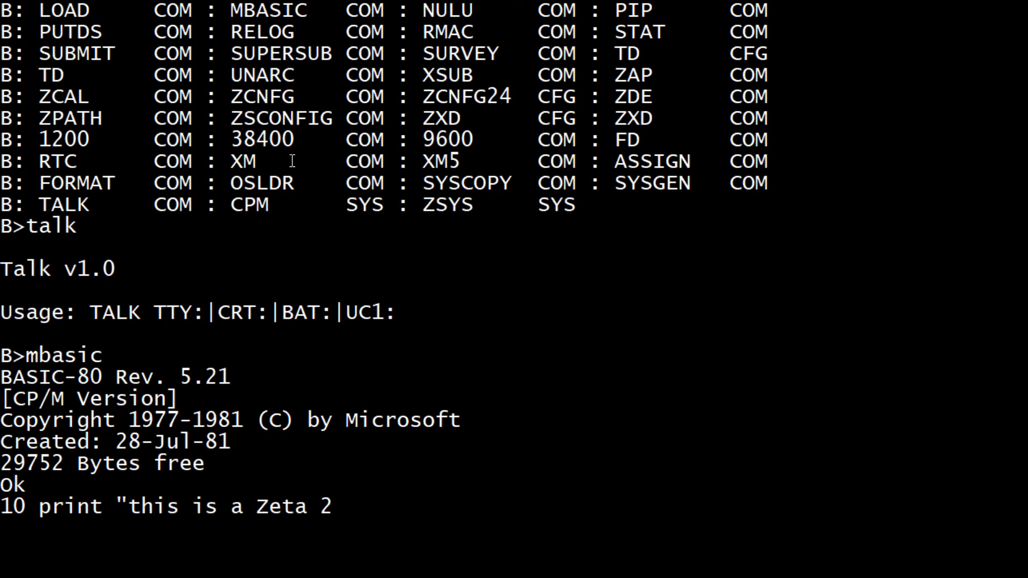
pyautogui.write('Z80 CP')
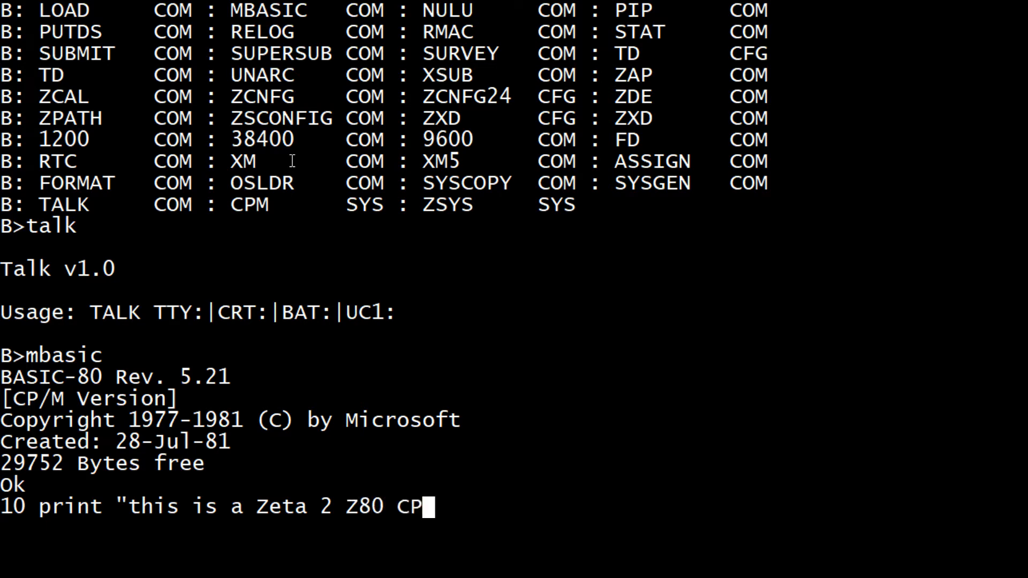
pyautogui.write('M')
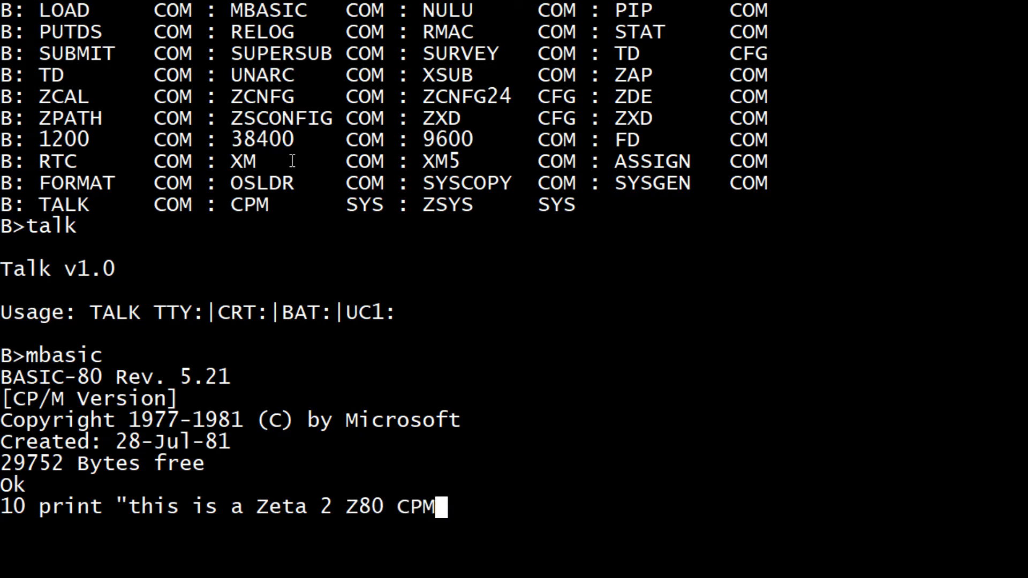
pyautogui.write('-80 computer"')
pyautogui.write('20')
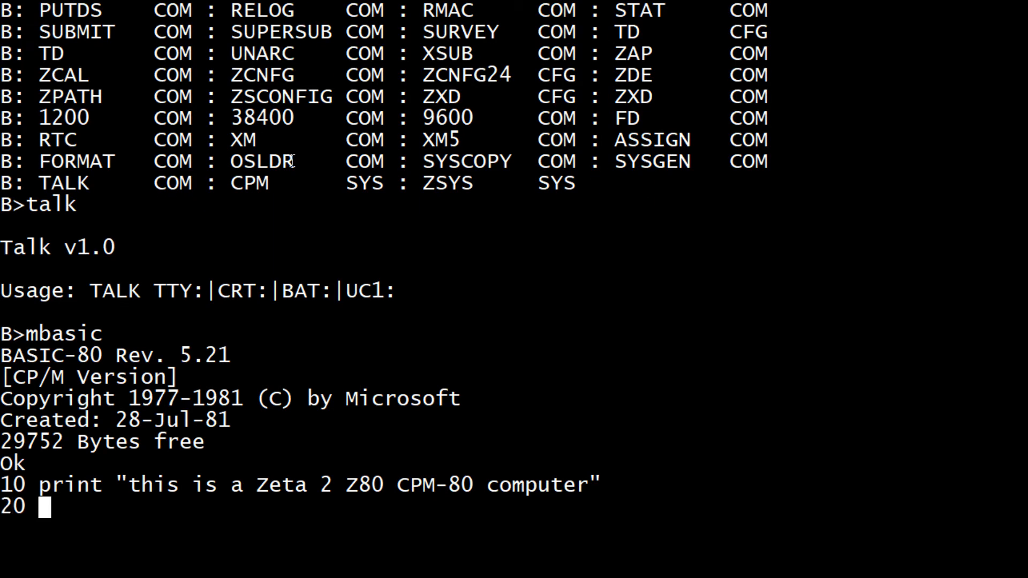
pyautogui.write('goto 10')
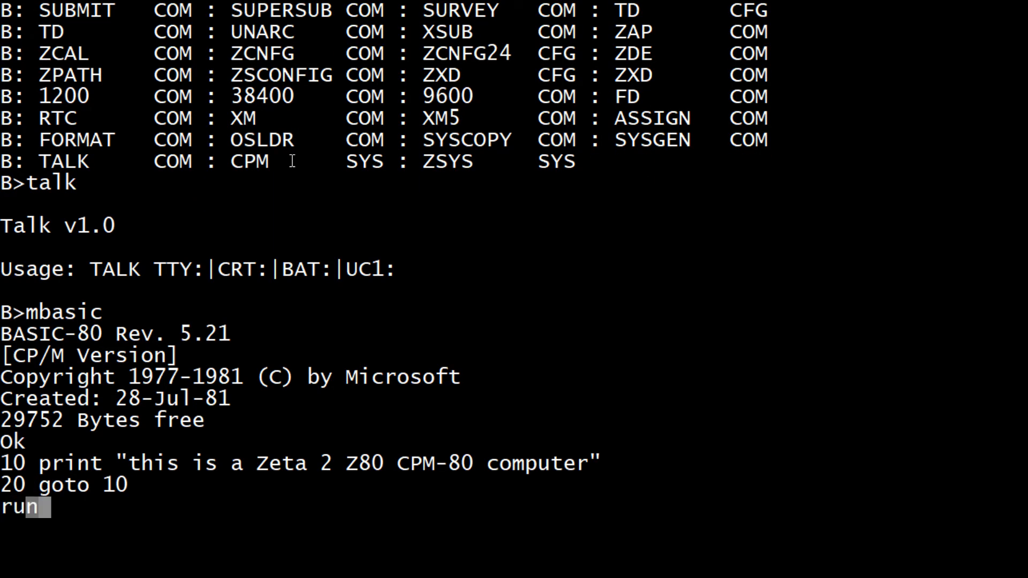
pyautogui.press('Return')
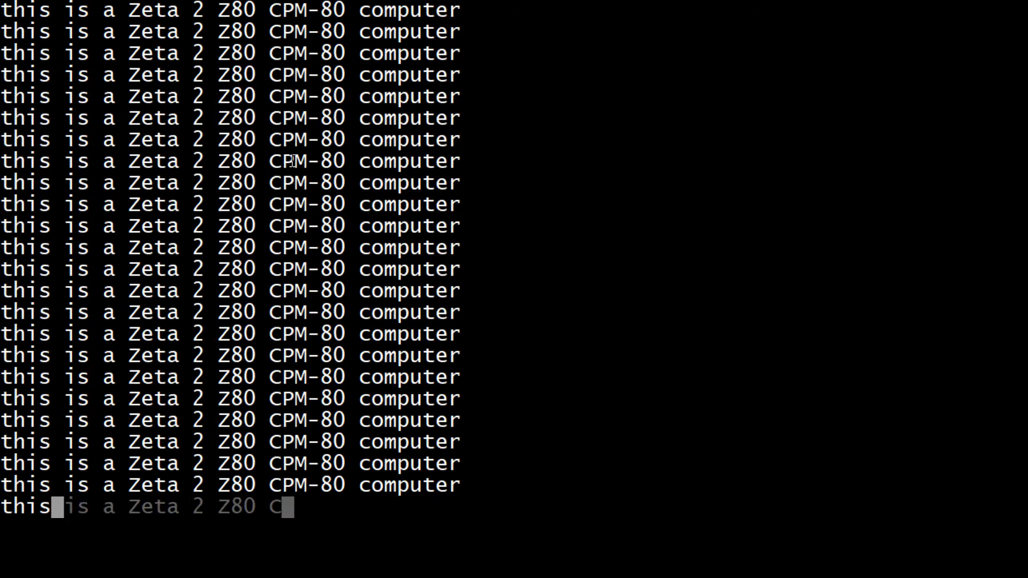
# Break out of the endless printing loop with Ctrl+C
pyautogui.press('ctrl+c')
pyautogui.write('dir')
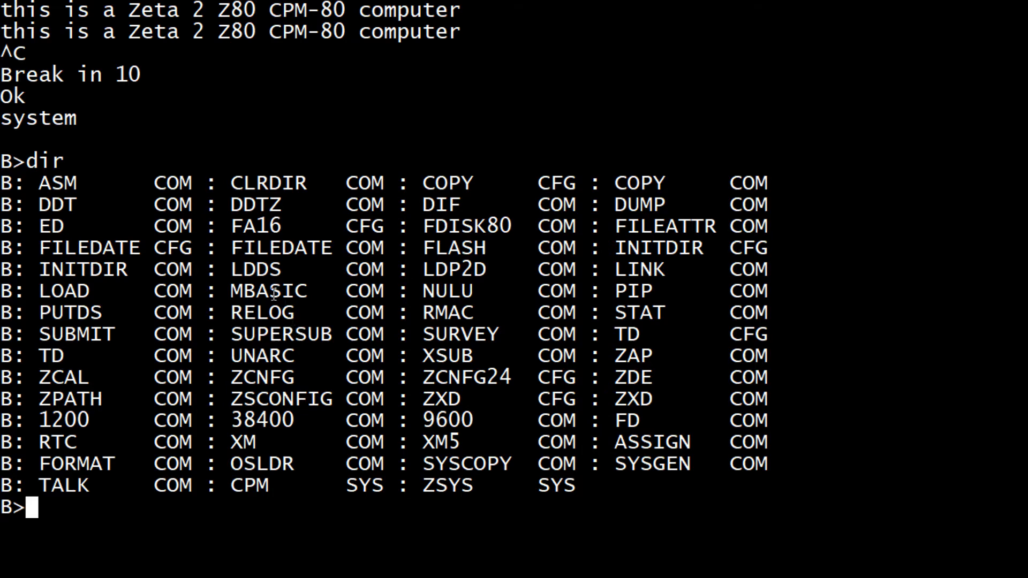
pyautogui.moveTo(253, 448)
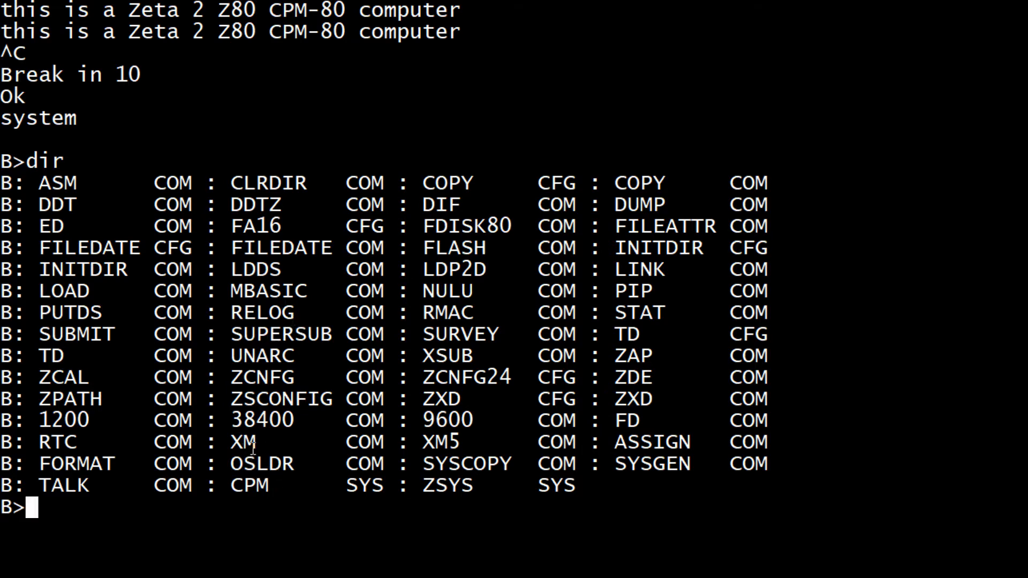
pyautogui.moveTo(263, 446)
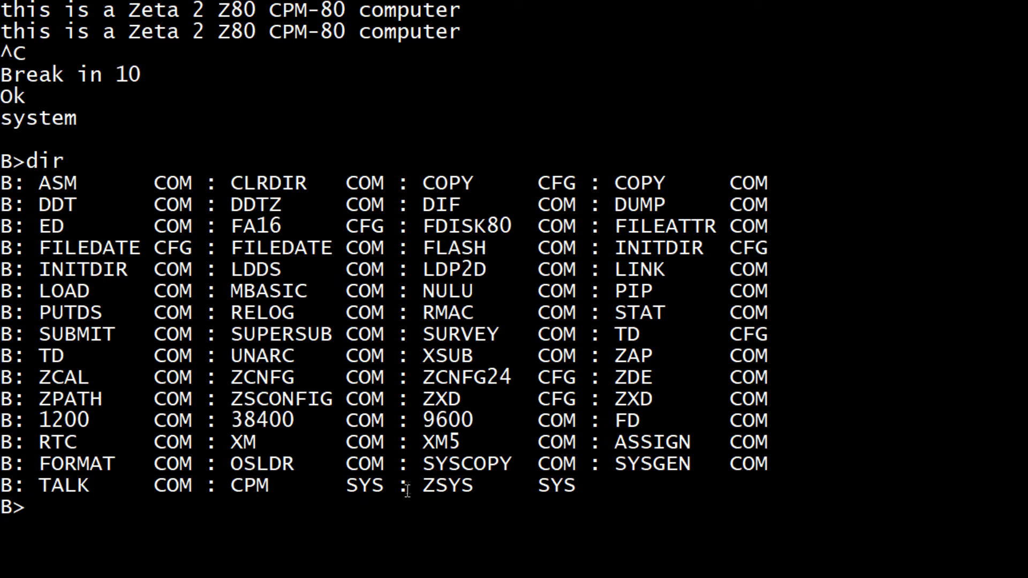
pyautogui.moveTo(445, 206)
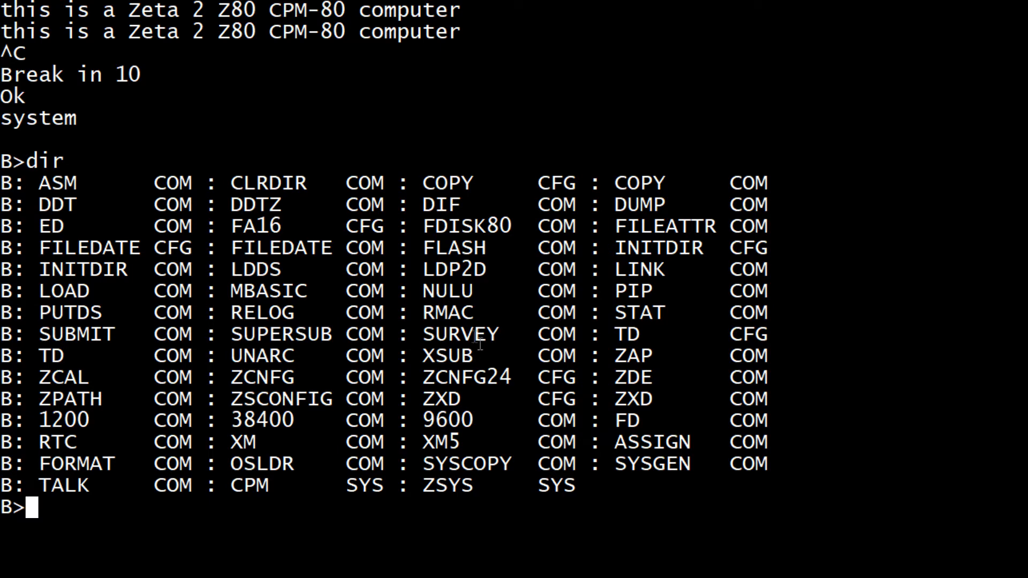
# Launch the SURVEY system report after correcting the misspelled attempt
pyautogui.write('s')
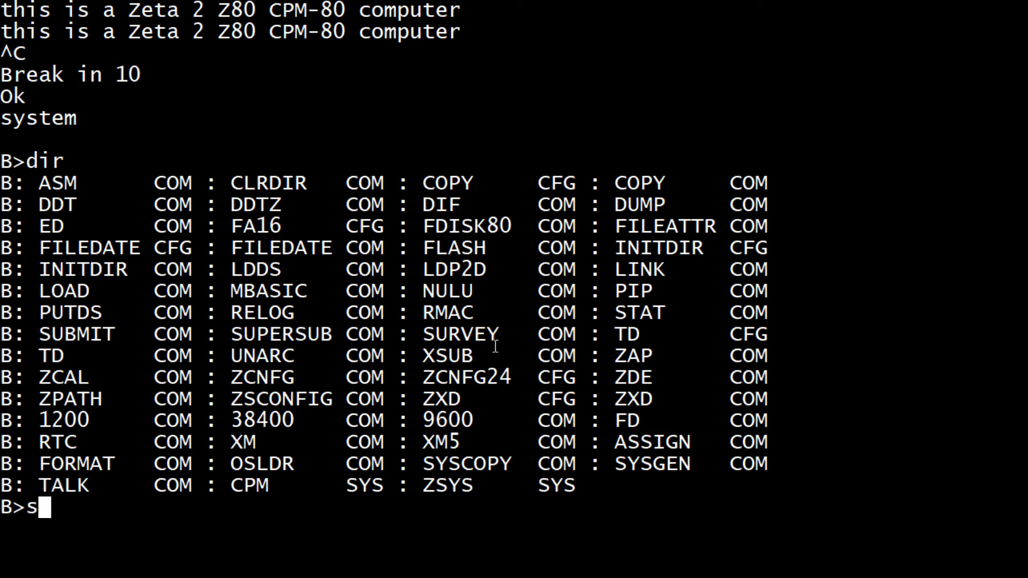
pyautogui.write('urvery')
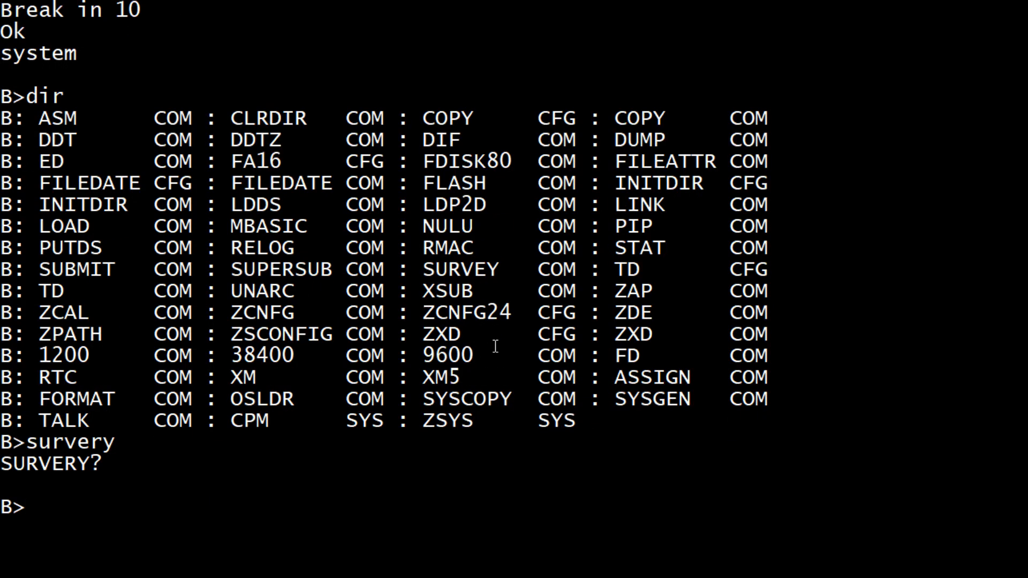
pyautogui.write('sur')
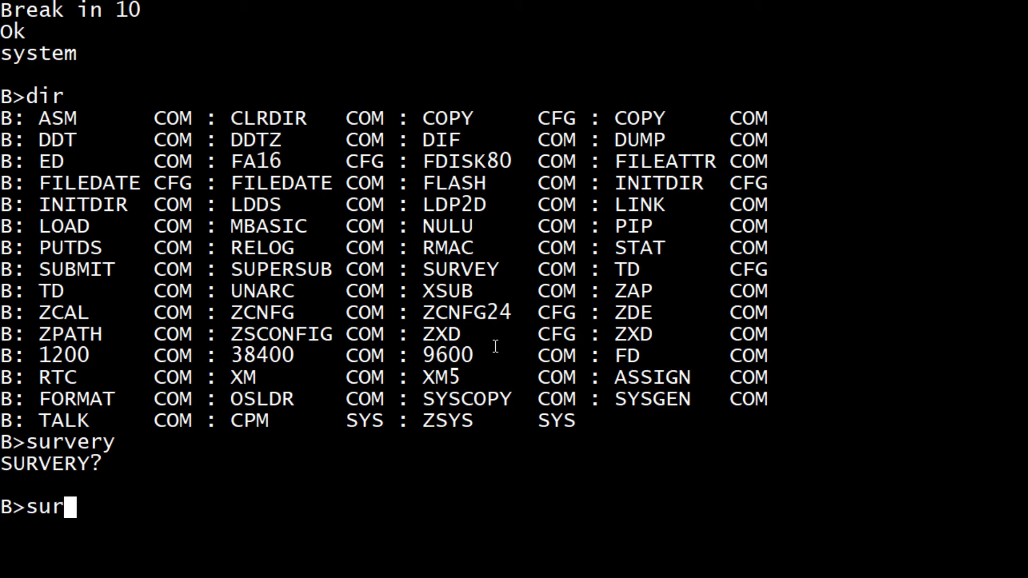
pyautogui.press('Return')
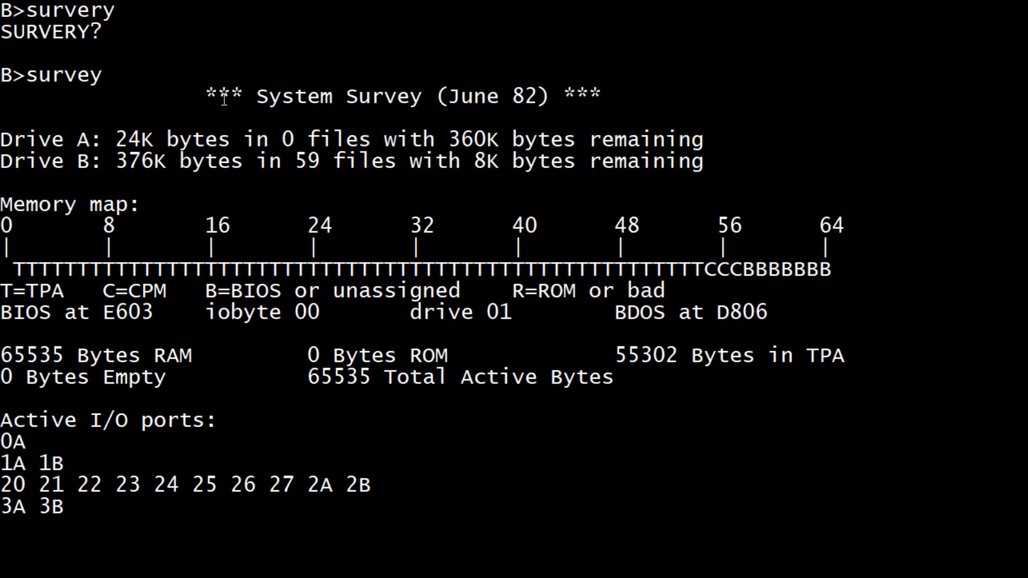
pyautogui.moveTo(189, 142)
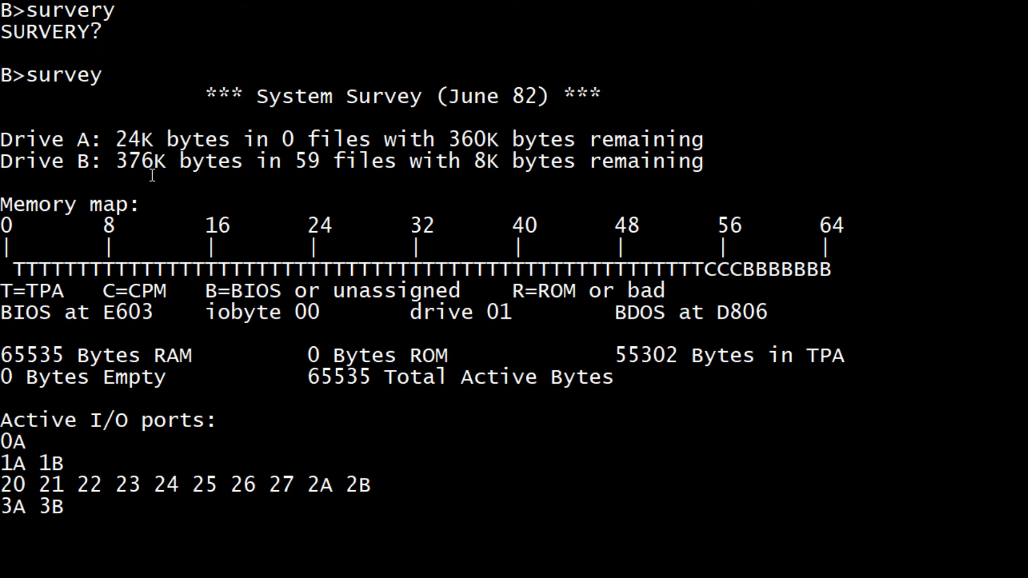
pyautogui.moveTo(81, 251)
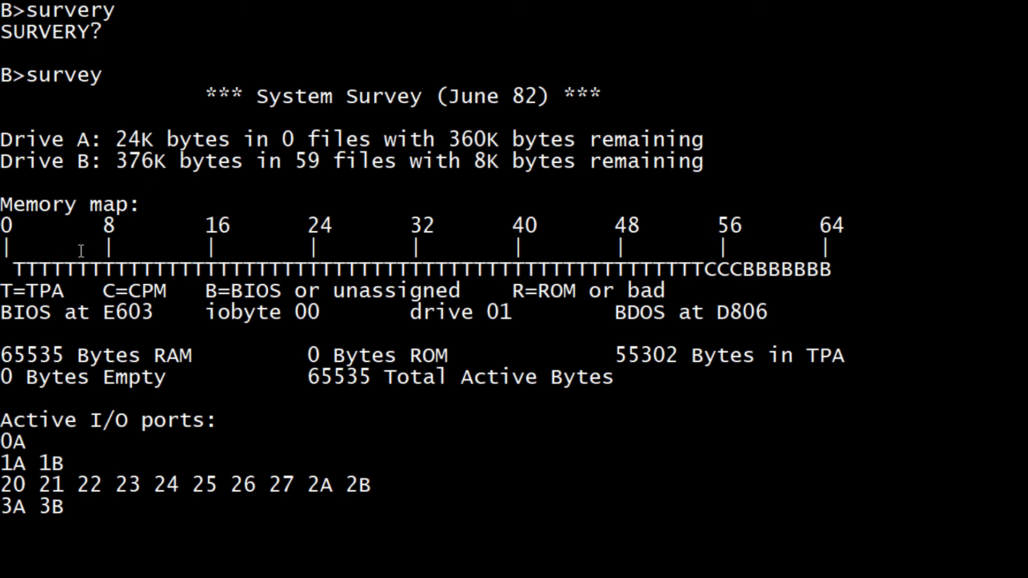
pyautogui.moveTo(124, 255)
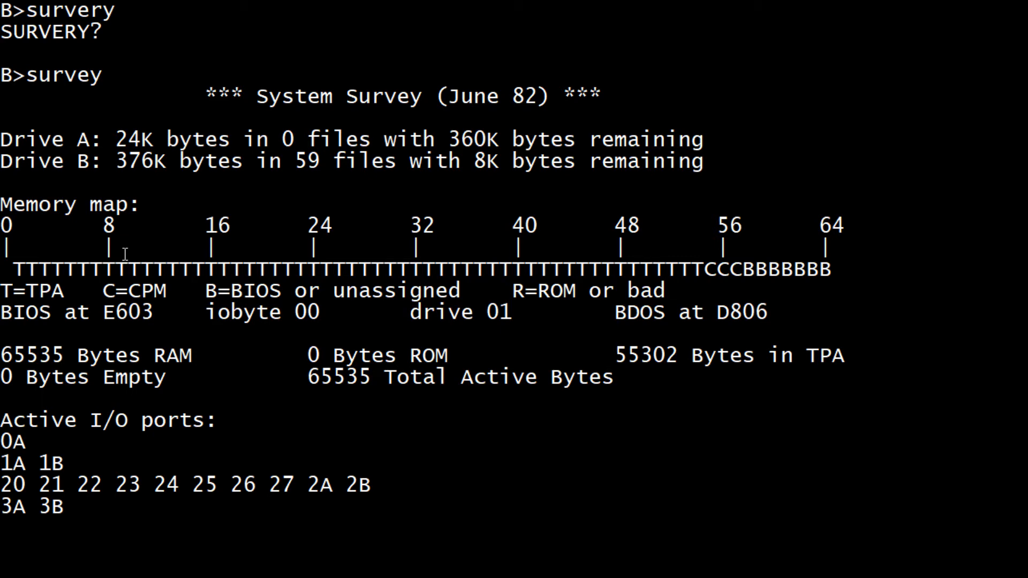
# Scroll through the drive usage, memory map and 49 active I/O ports output
pyautogui.scroll(-3)
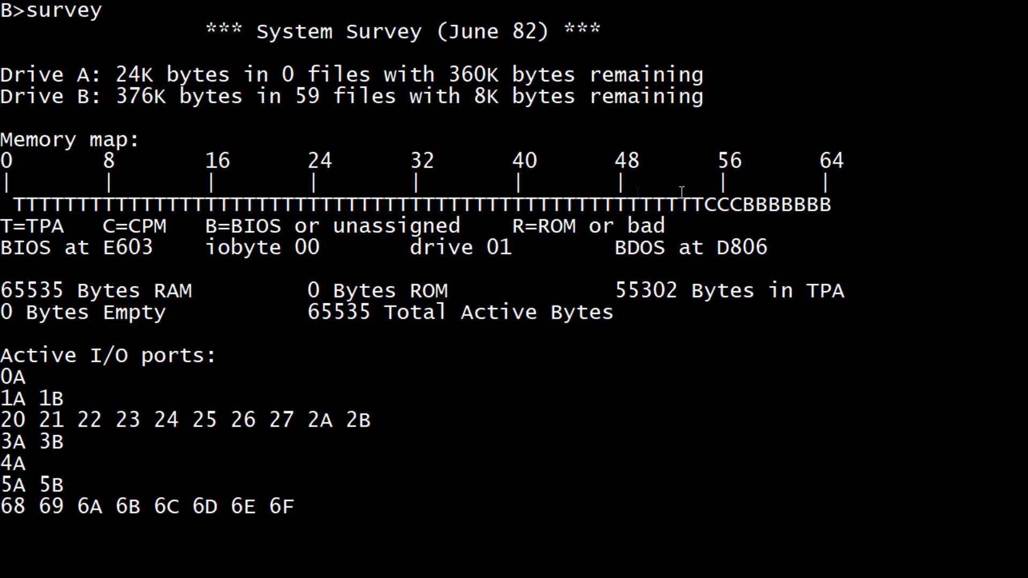
pyautogui.moveTo(46, 226)
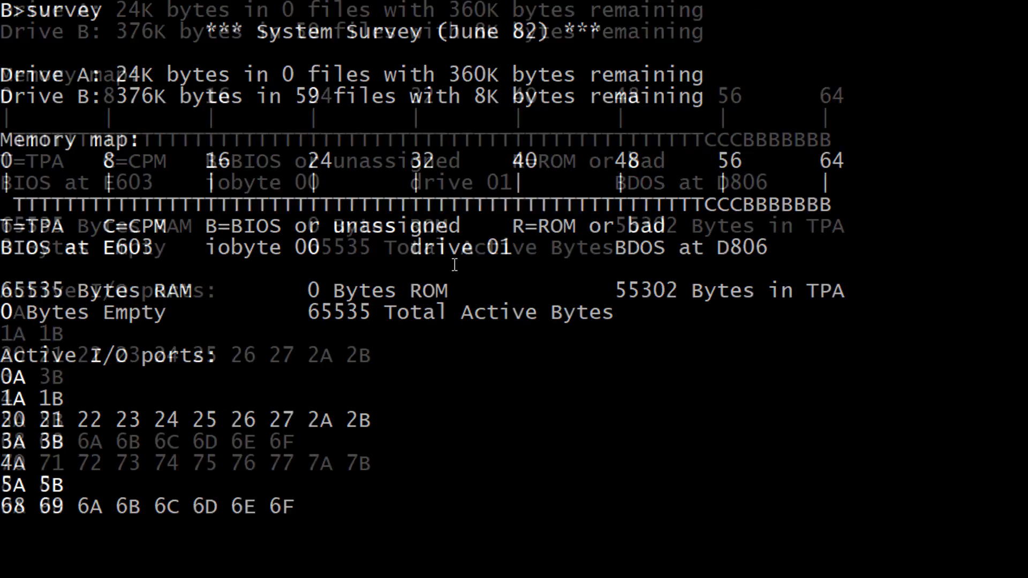
pyautogui.scroll(-3)
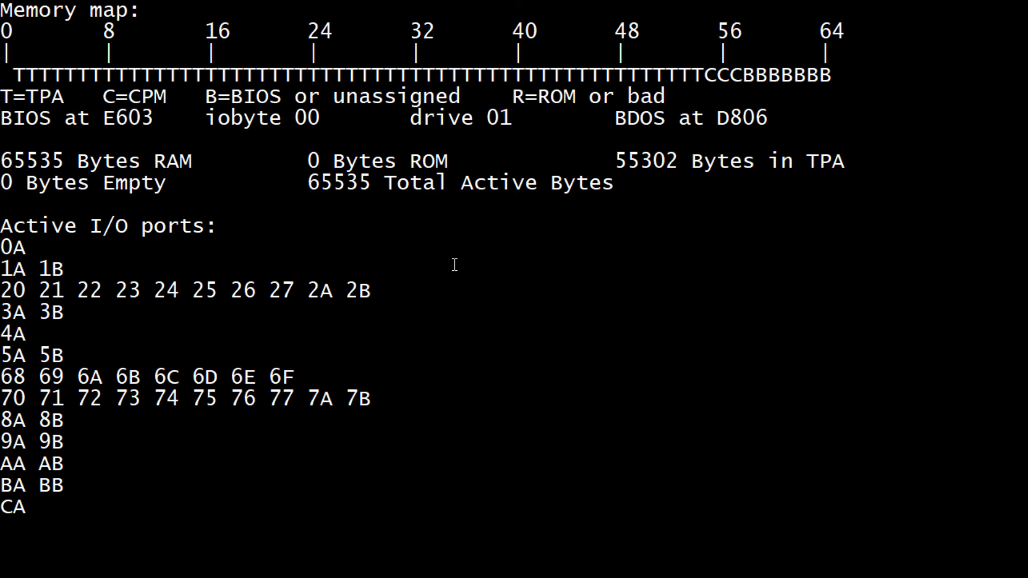
pyautogui.scroll(-3)
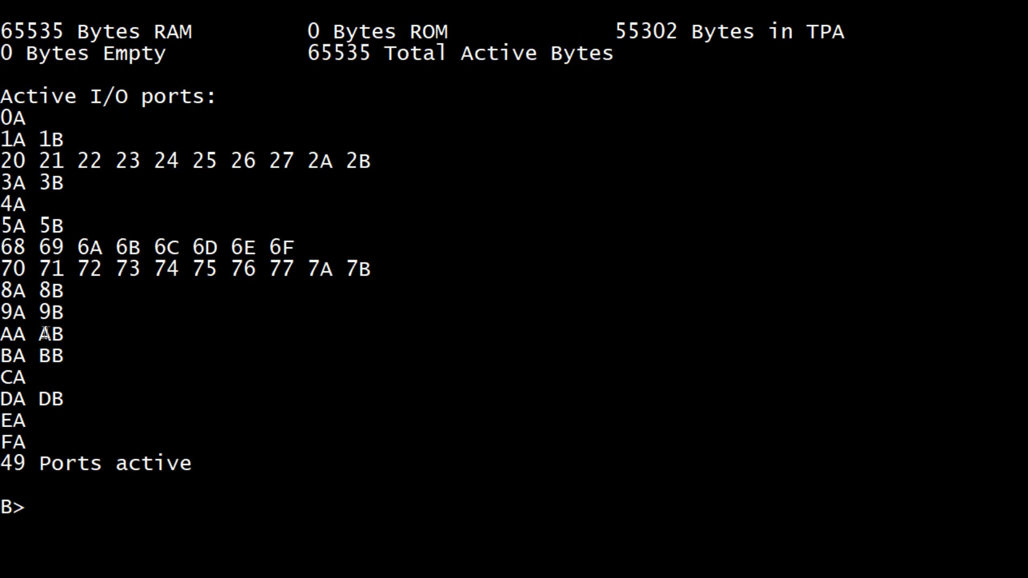
# Relist drive B, then run DUMP 100 100, which reports no input file on disk
pyautogui.write('dir')
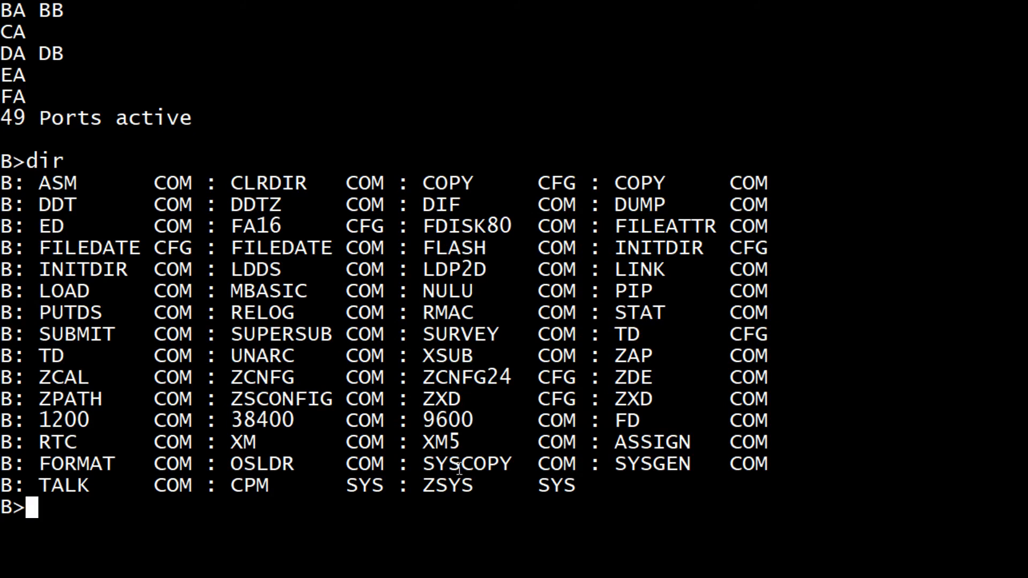
pyautogui.moveTo(654, 210)
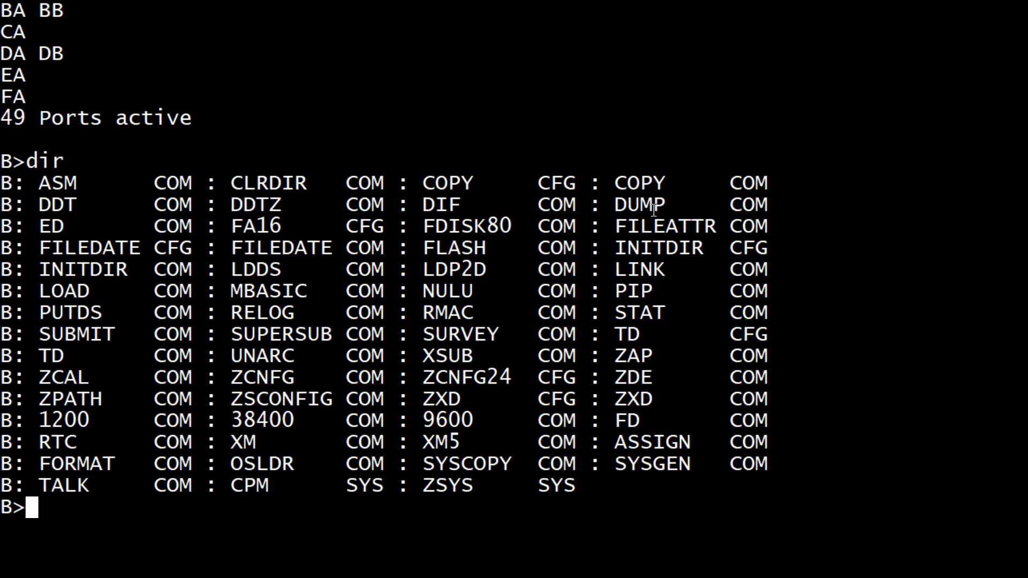
pyautogui.write('d')
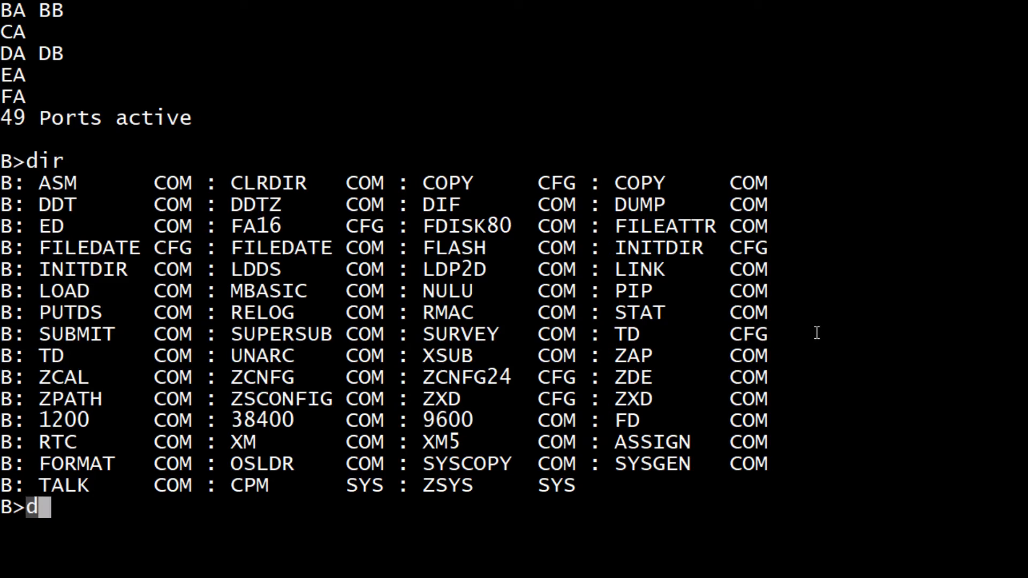
pyautogui.write('ump 100 100')
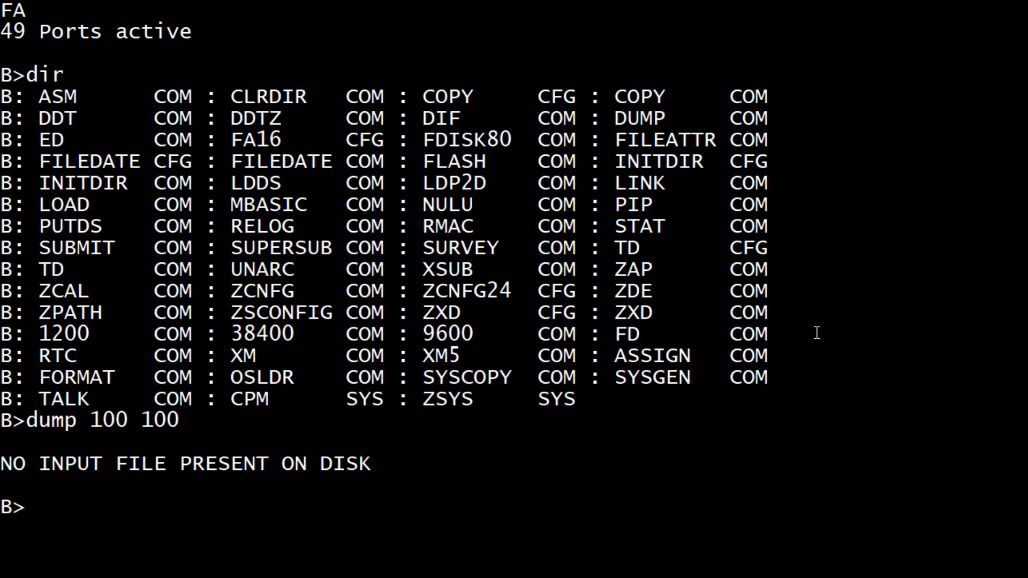
pyautogui.moveTo(749, 227)
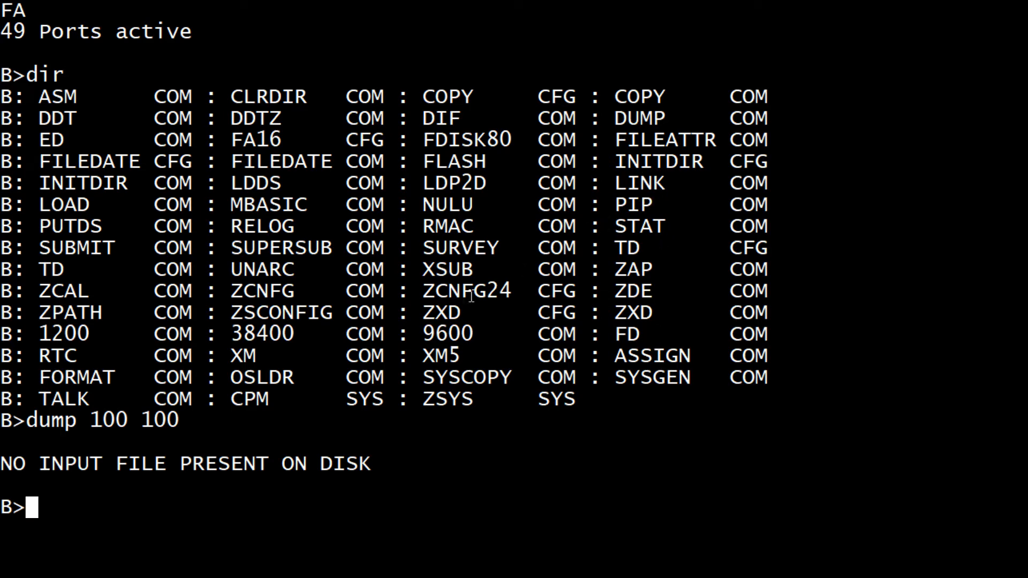
pyautogui.moveTo(872, 471)
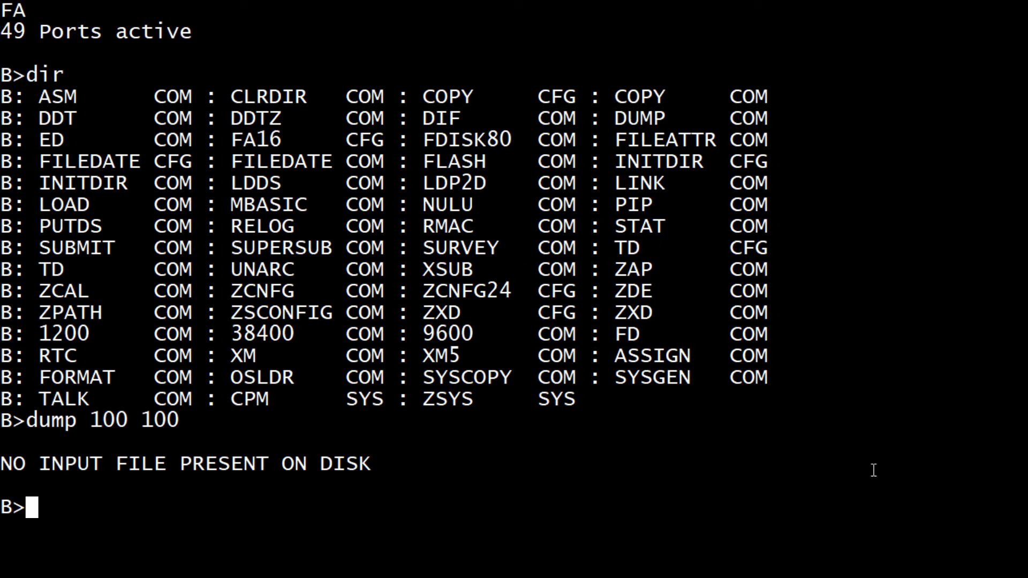
pyautogui.moveTo(262, 226)
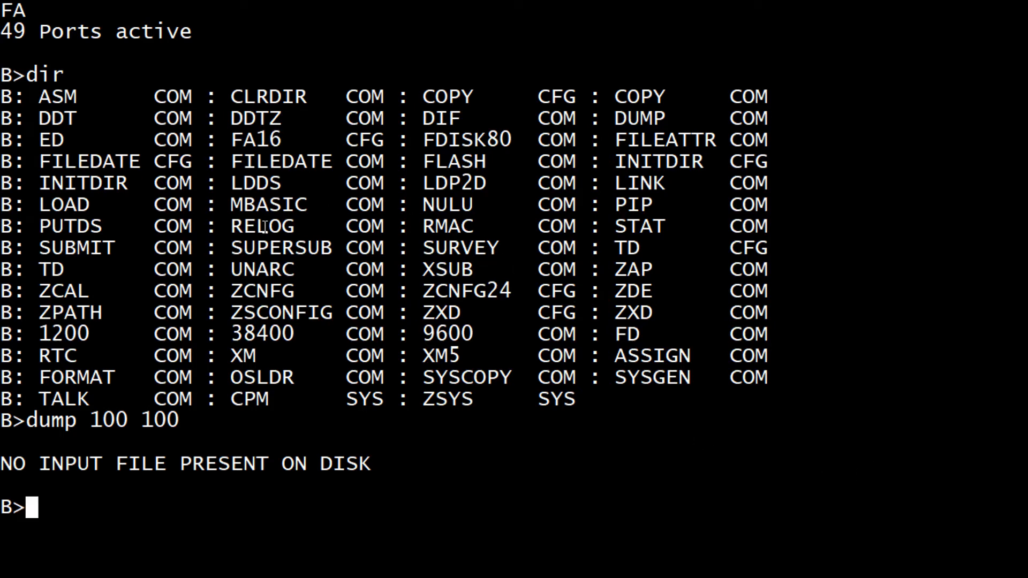
pyautogui.moveTo(661, 379)
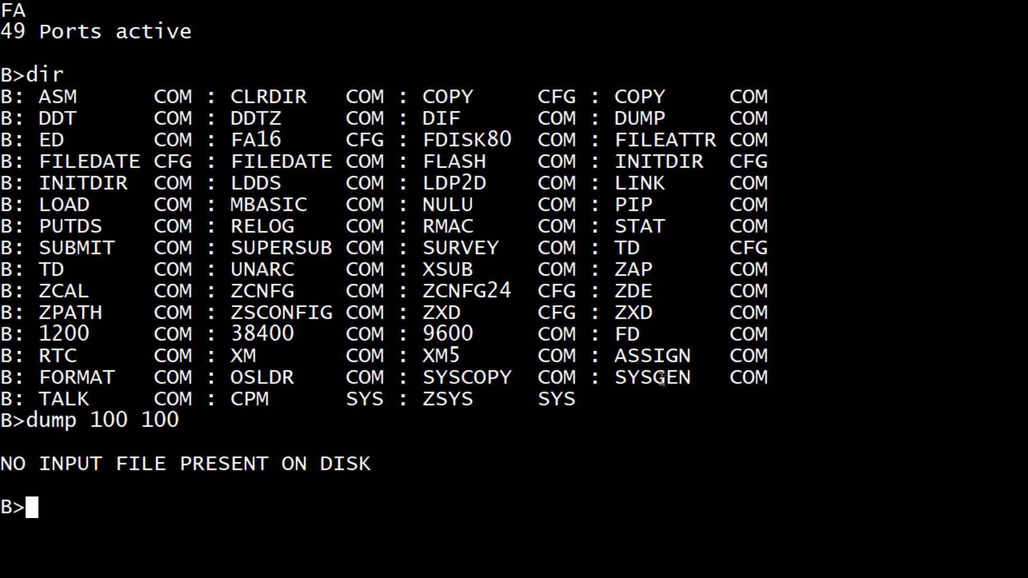
pyautogui.moveTo(407, 331)
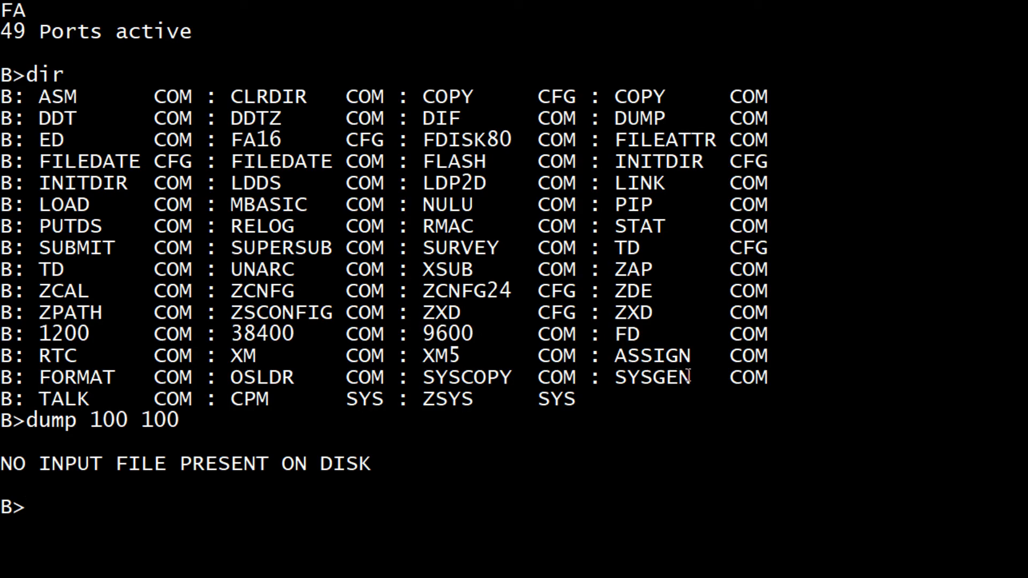
# Switch to drive A, find it empty and run STAT showing 376k free
pyautogui.write('a:')
pyautogui.write('dir')
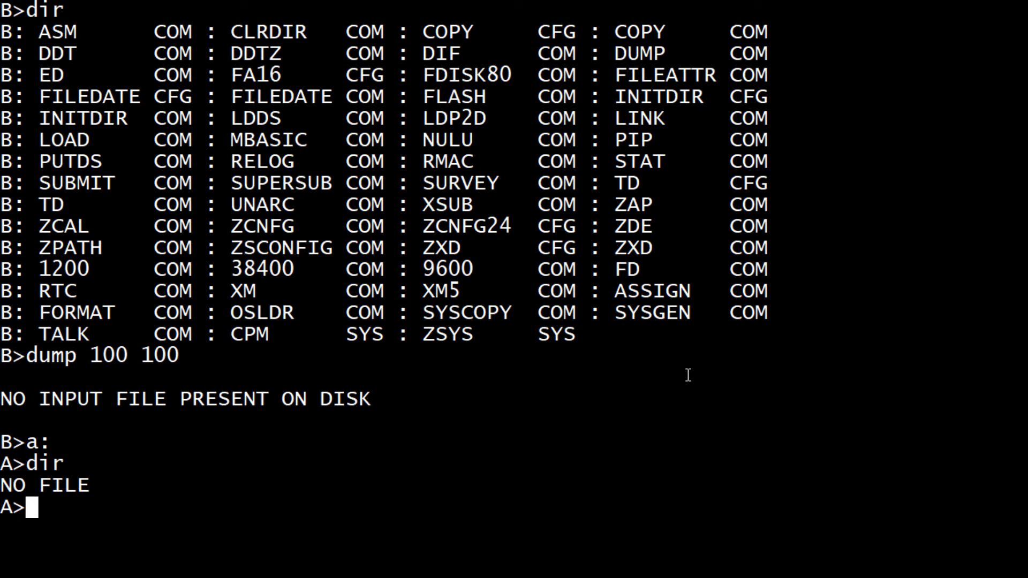
pyautogui.write('sa')
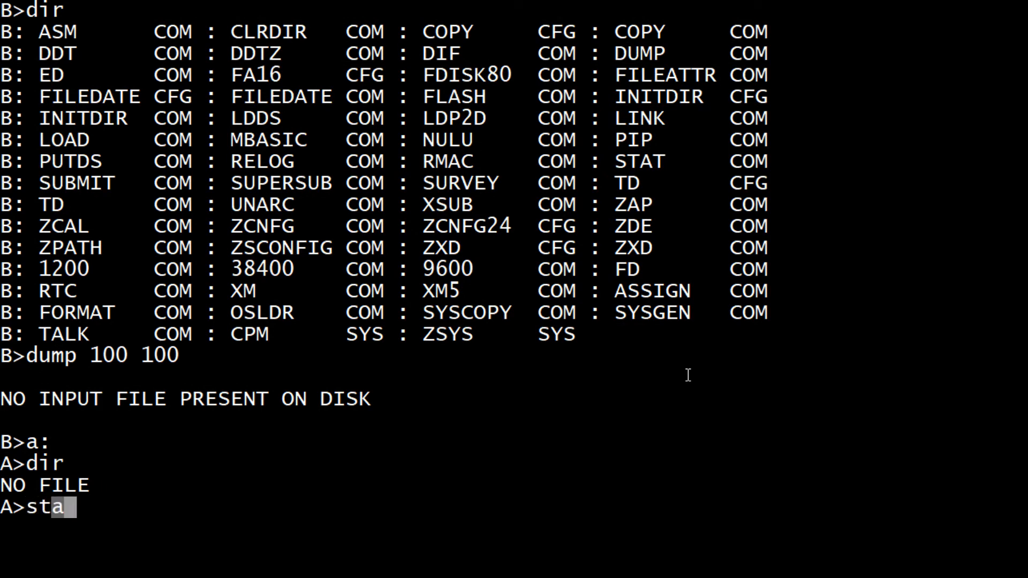
pyautogui.press('Return')
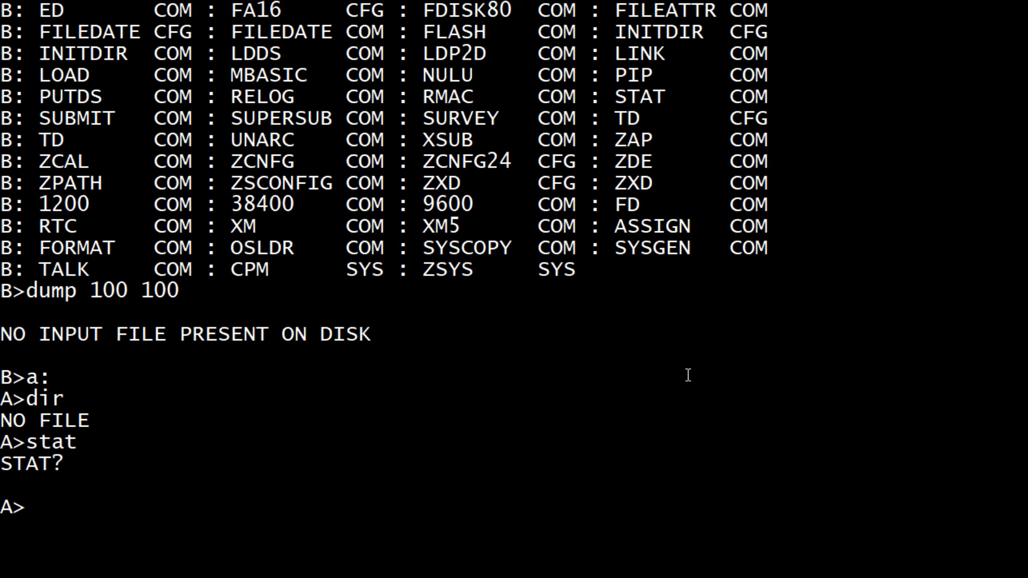
# Run B:STAT to show drive B's 8k free space
pyautogui.write('b:s')
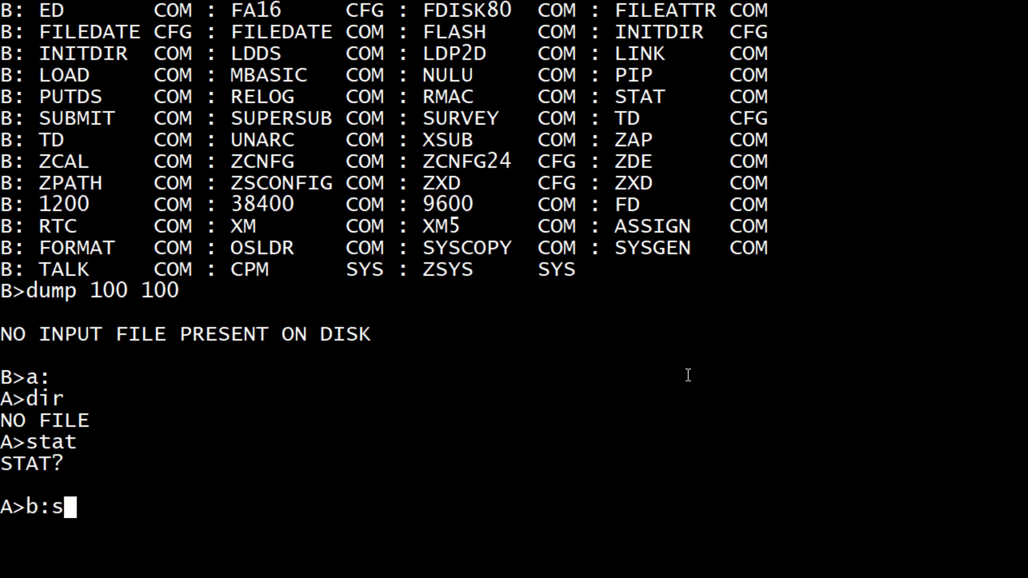
pyautogui.press('Return')
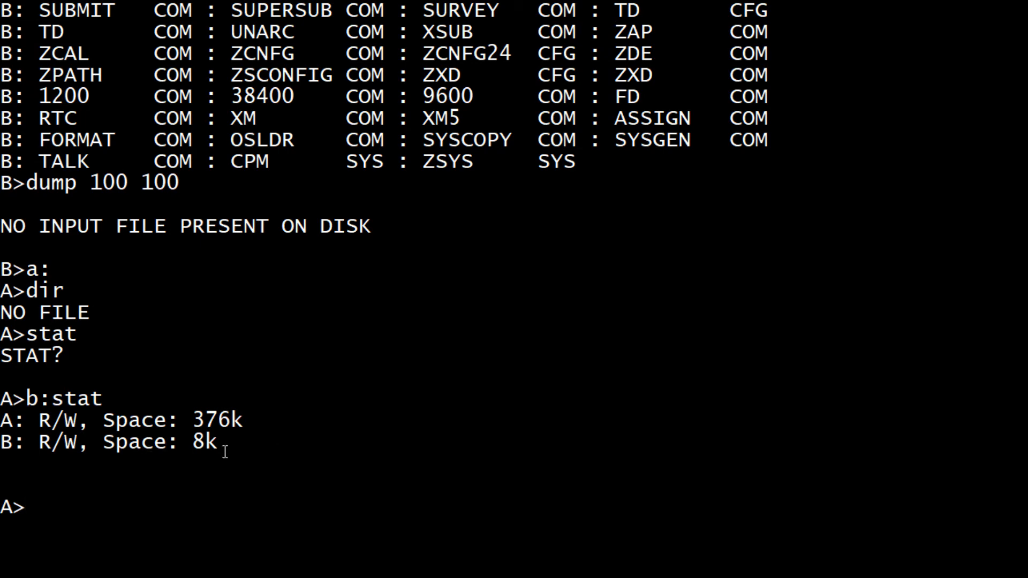
# Attempt drive C, which fails with a Bdos error, then list files back on B
pyautogui.write('c')
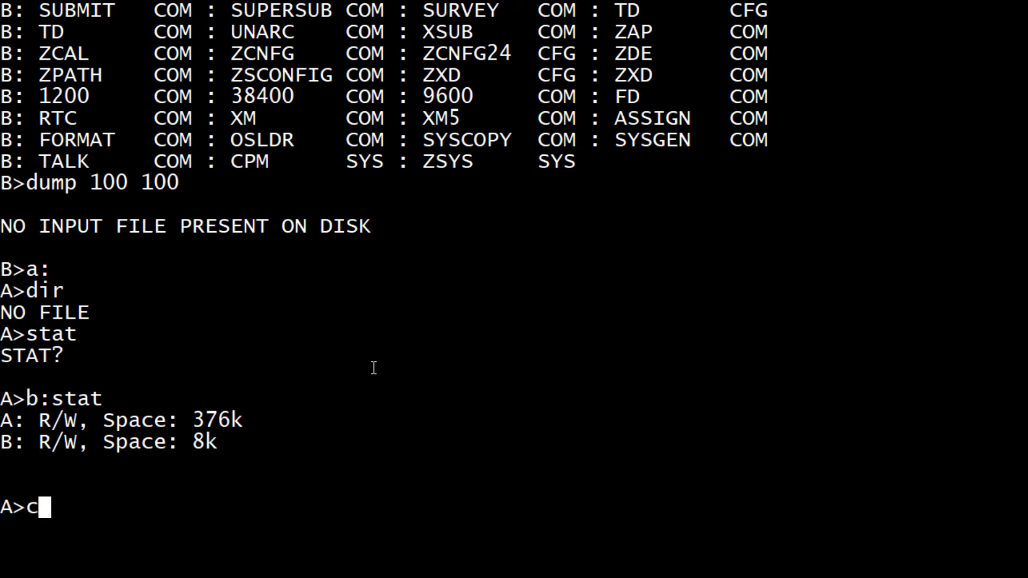
pyautogui.write(':')
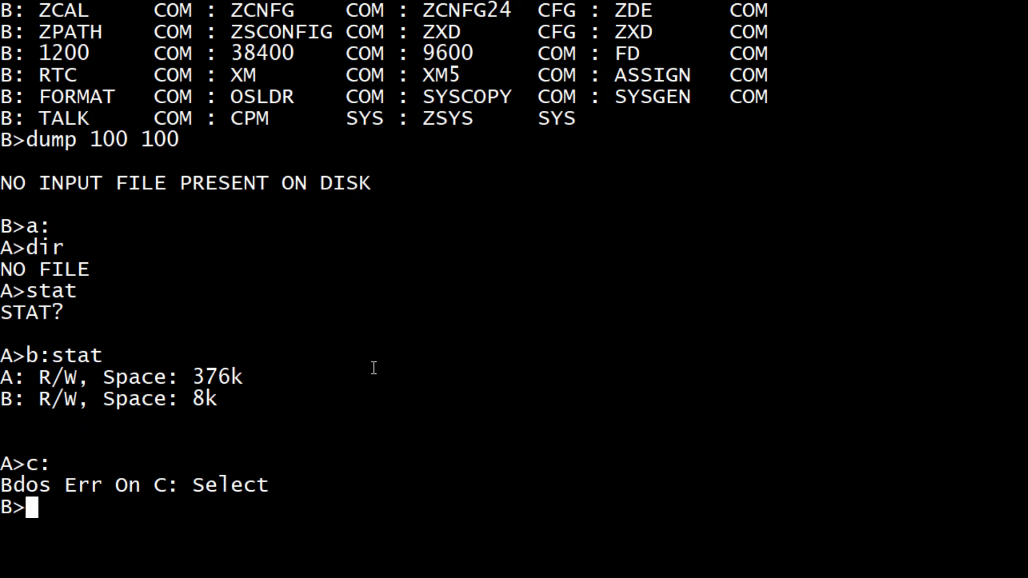
pyautogui.write('dir')
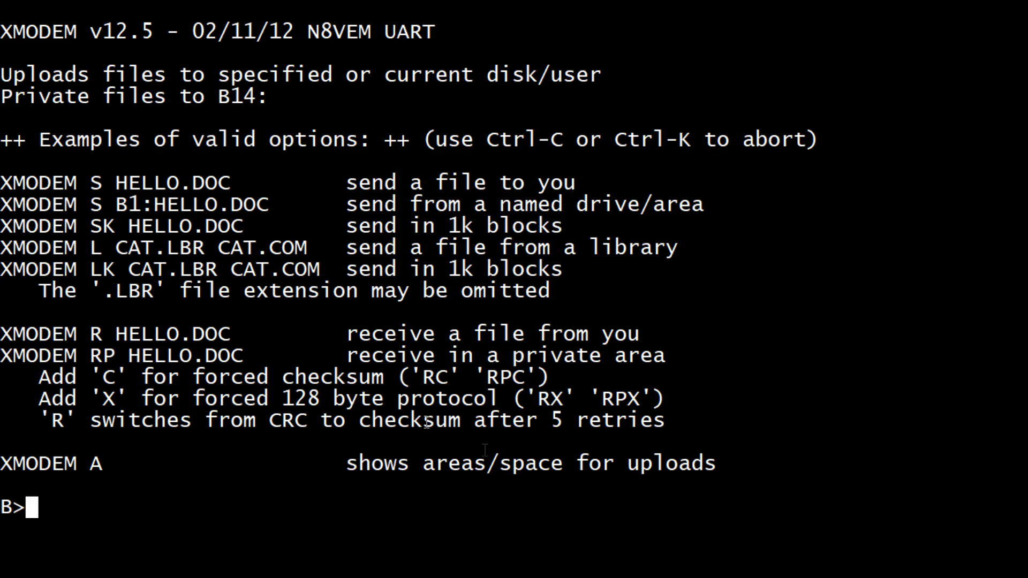
# List drive B's files with DIR below the XMODEM help
pyautogui.write('dir')
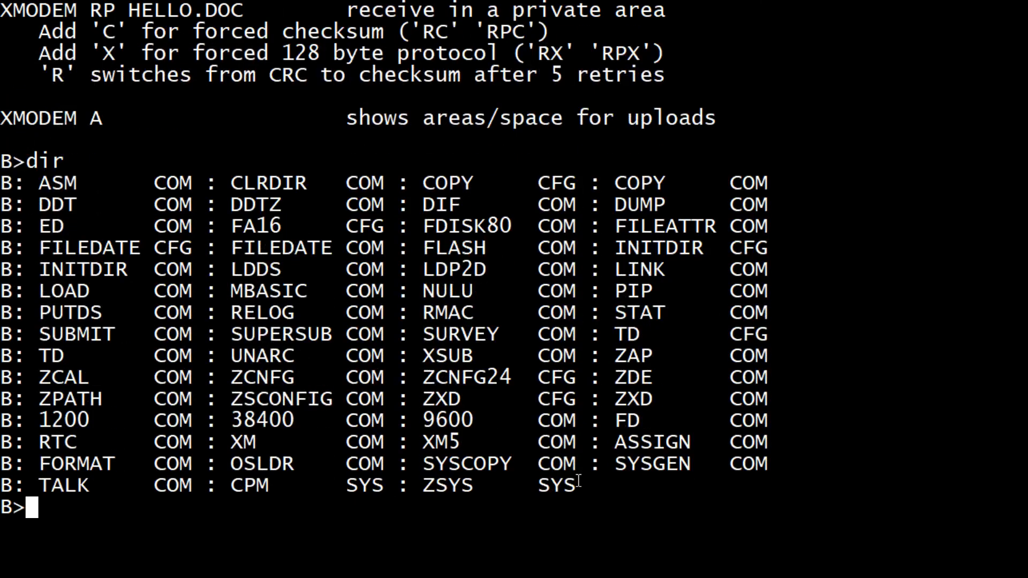
pyautogui.moveTo(393, 377)
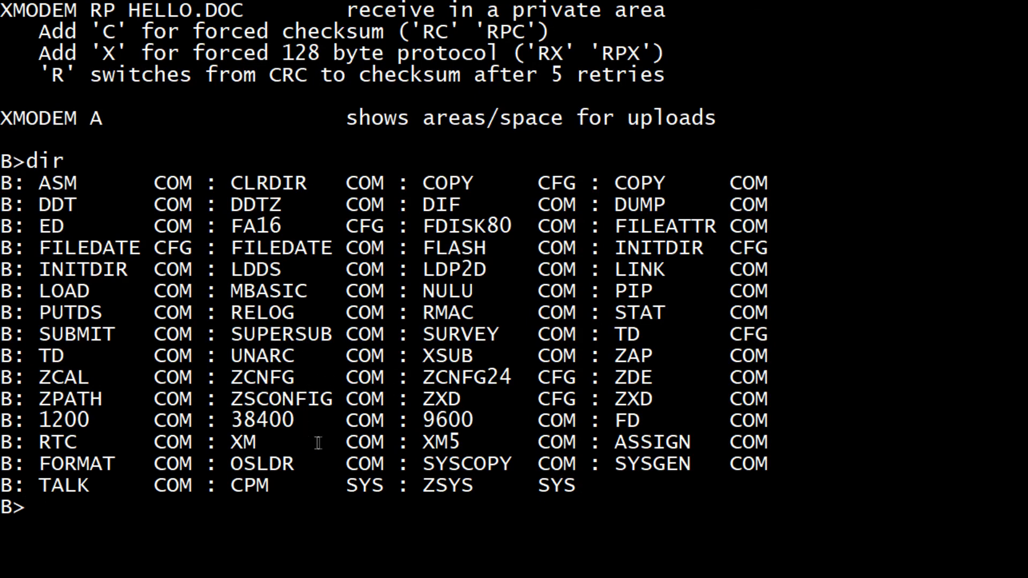
pyautogui.moveTo(472, 291)
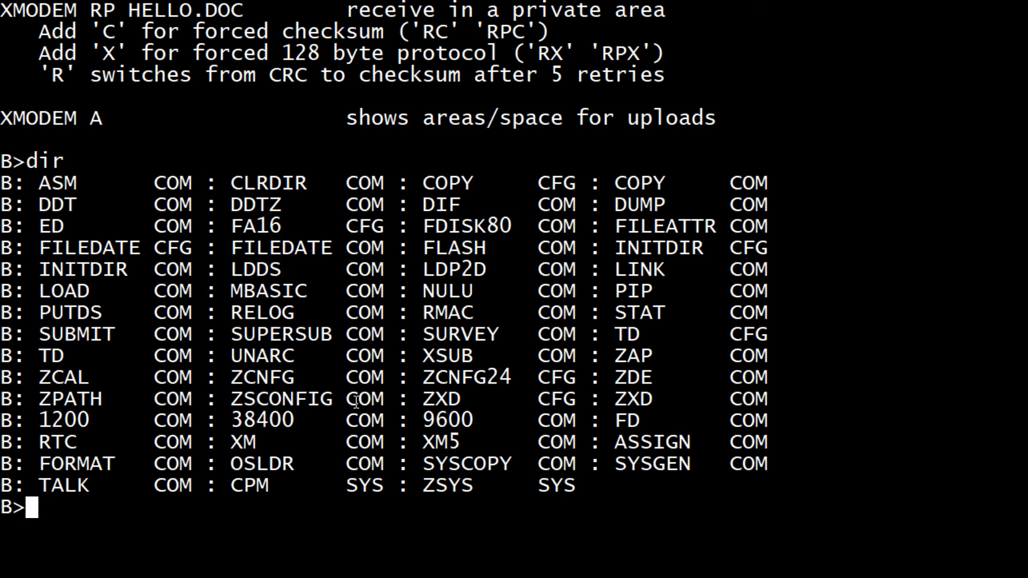
pyautogui.moveTo(312, 350)
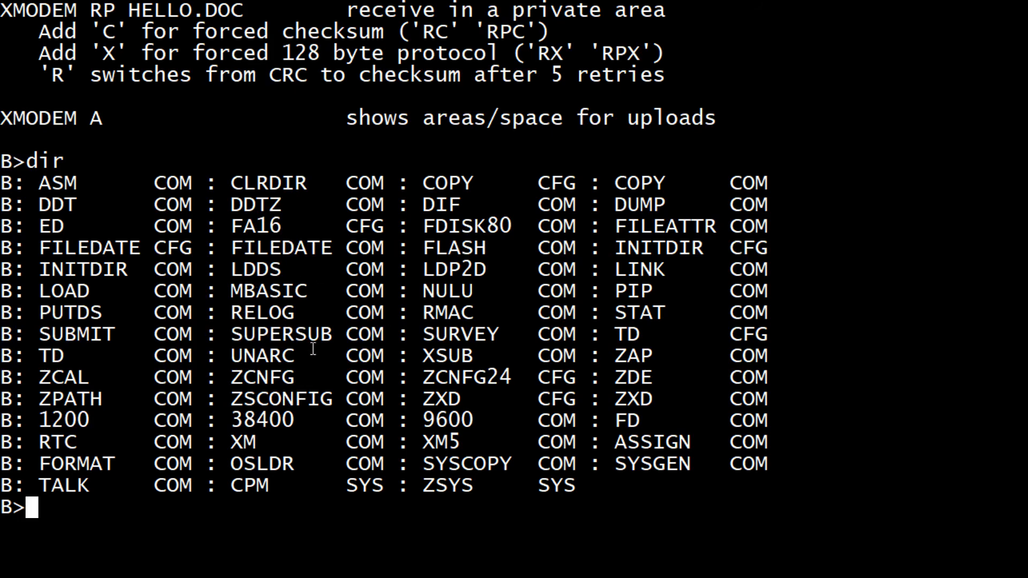
pyautogui.moveTo(368, 318)
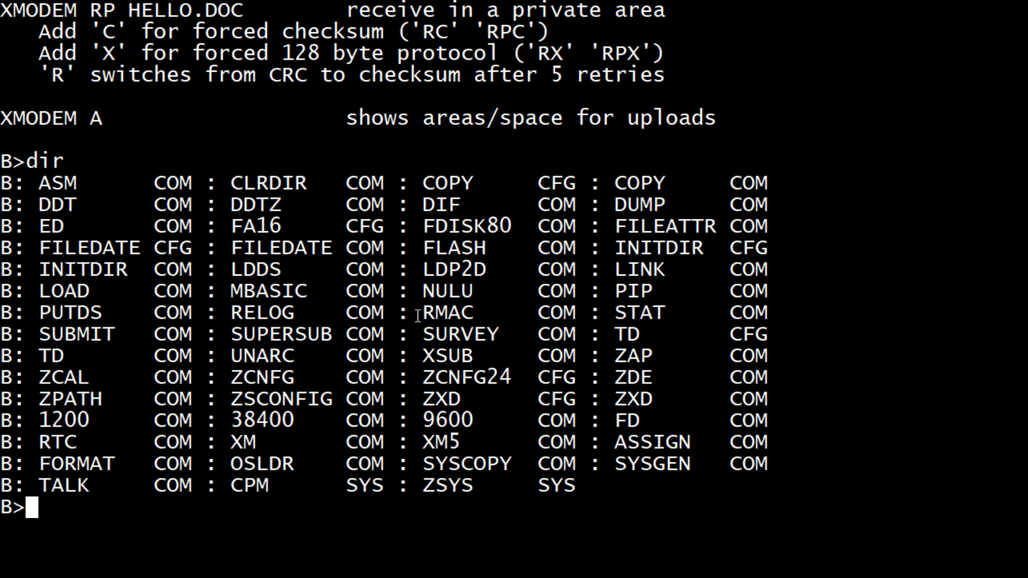
pyautogui.moveTo(201, 270)
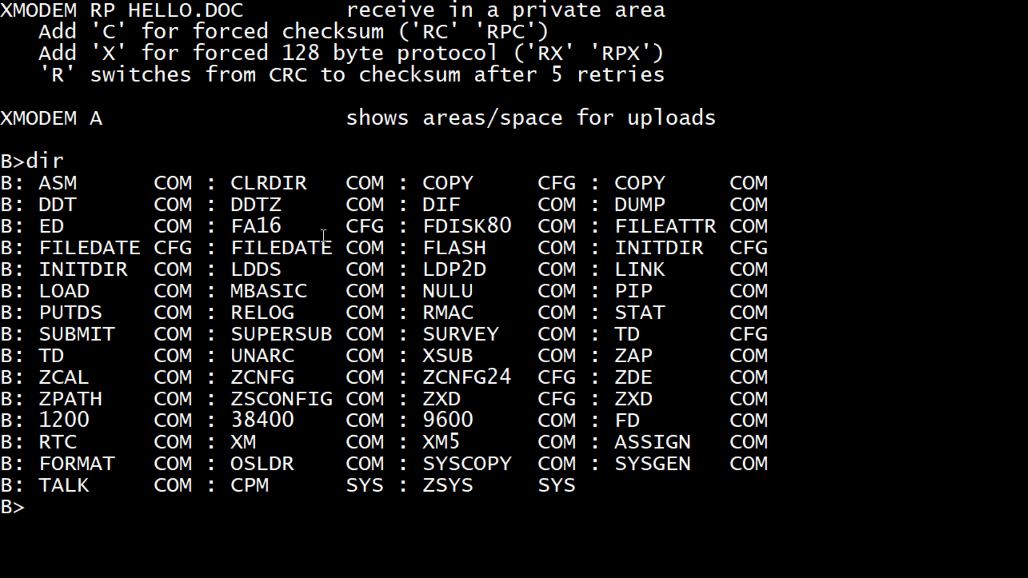
pyautogui.moveTo(377, 333)
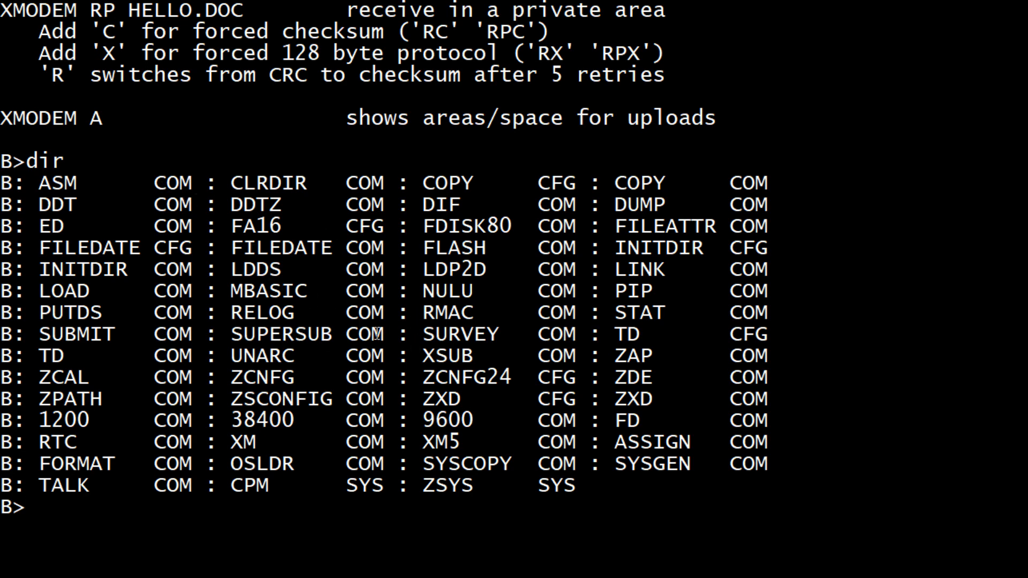